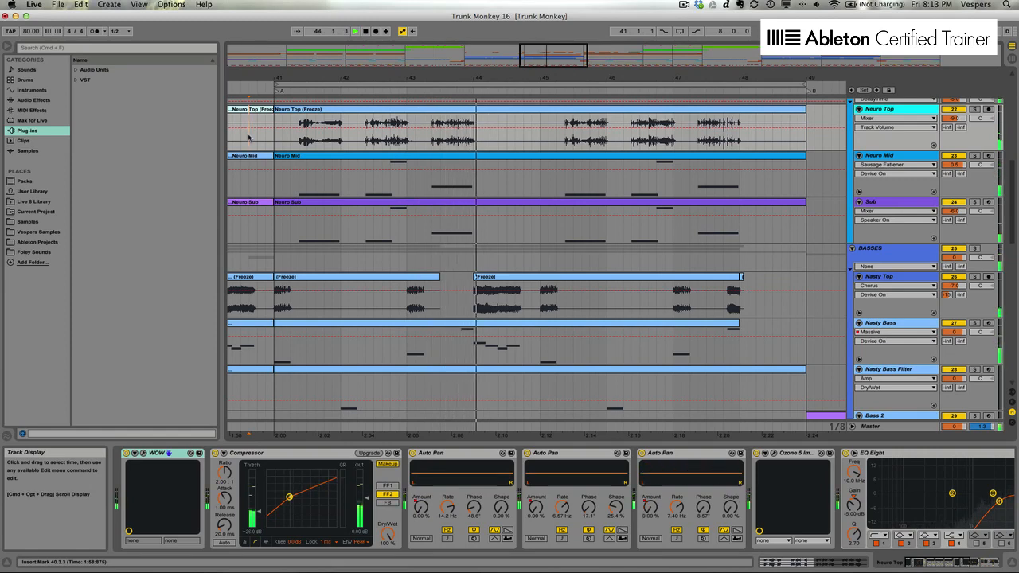
Inspect the frozen audio clip's waveform and a MIDI clip's notes and envelope in the set
{"action": "scroll", "scroll_direction": "up", "scroll_amount": 3}
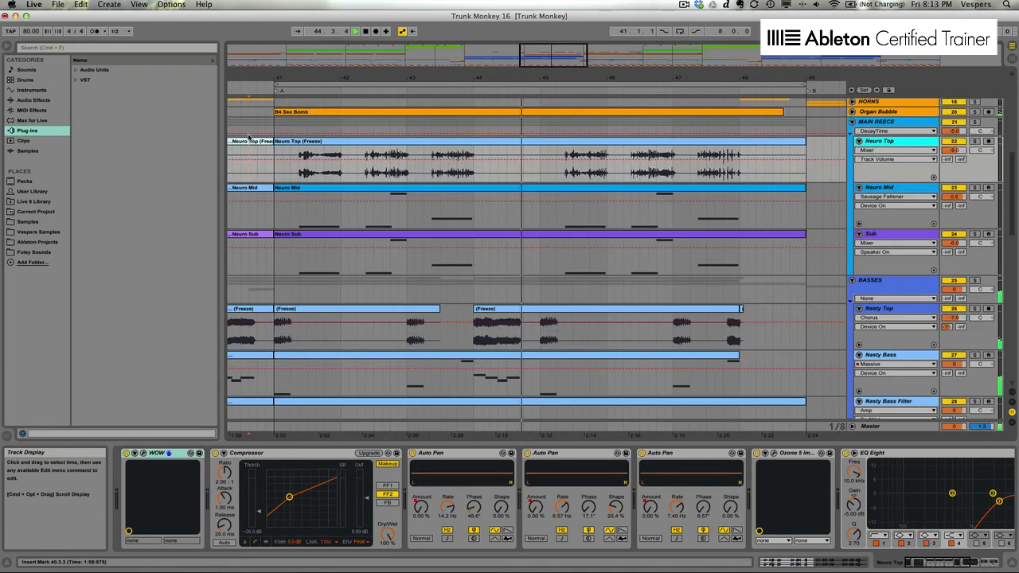
{"action": "left_click", "coordinate": [878, 121]}
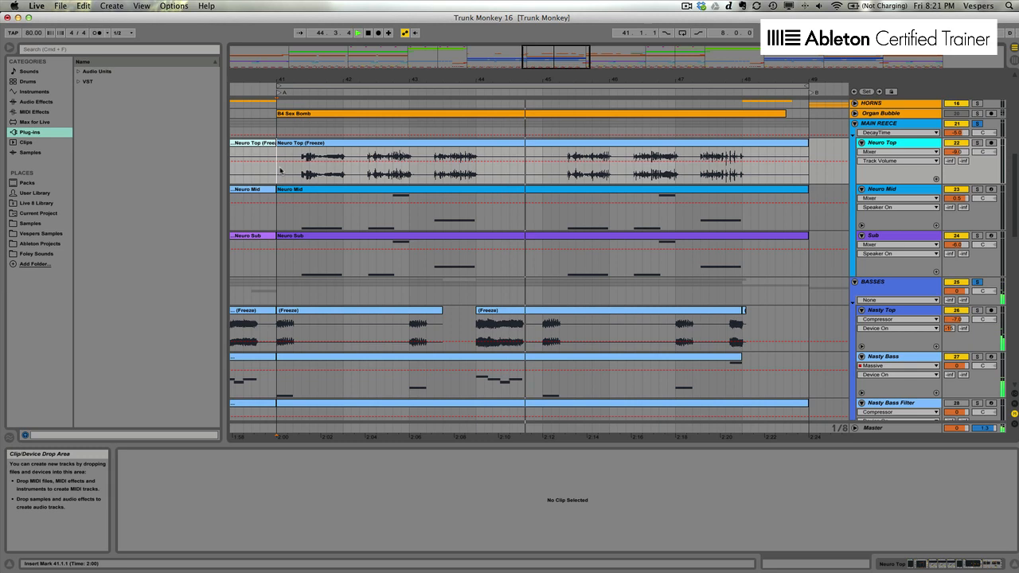
{"action": "left_click", "coordinate": [977, 282]}
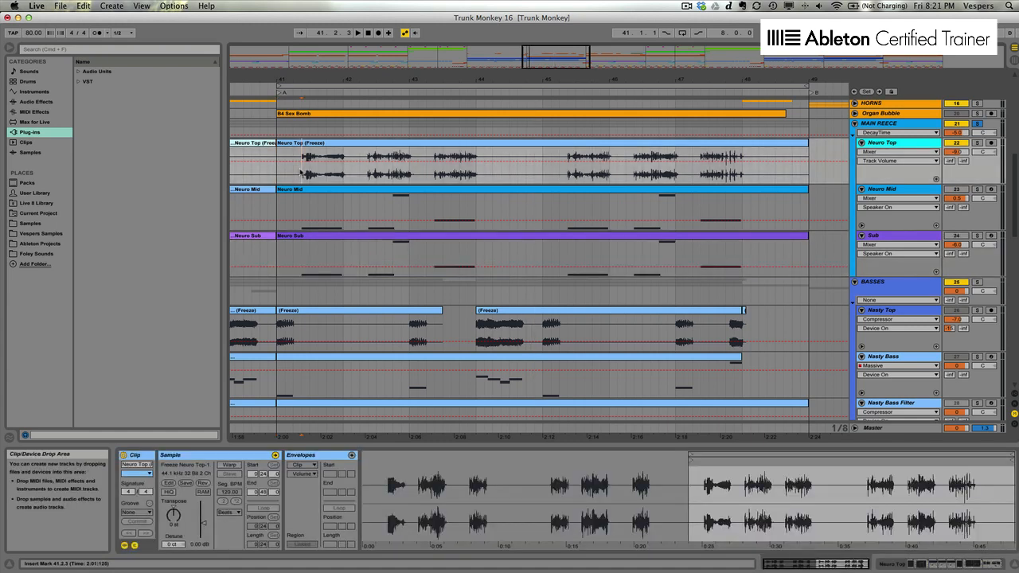
{"action": "left_click", "coordinate": [356, 32]}
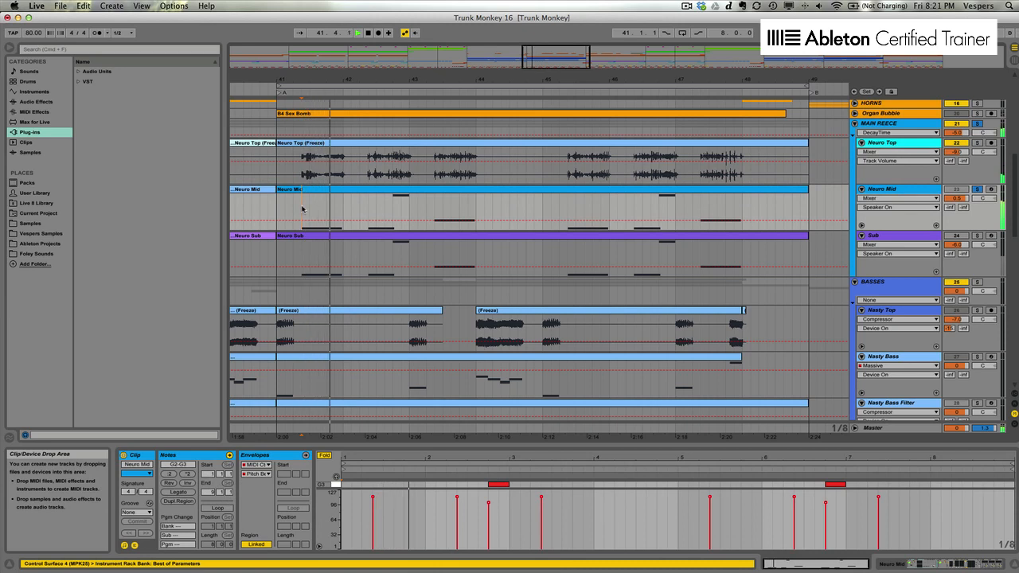
{"action": "left_click", "coordinate": [357, 32]}
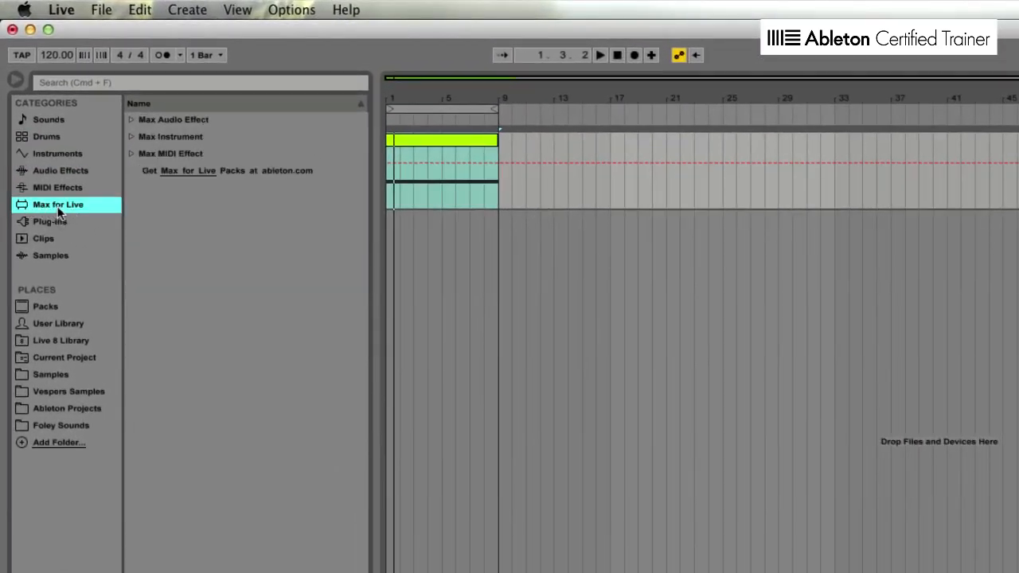
{"action": "mouse_move", "coordinate": [41, 315]}
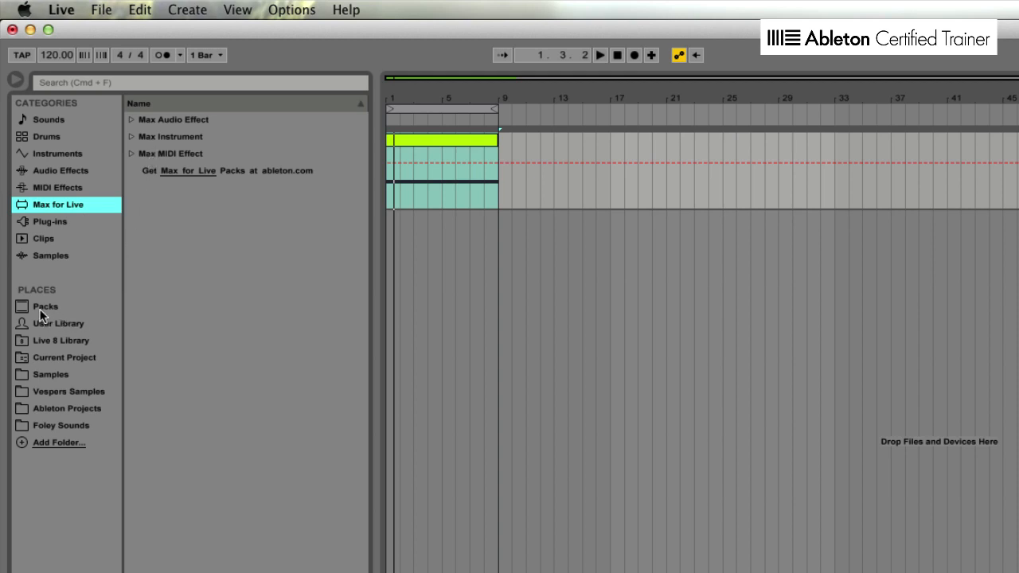
Load Granulator II.amxd from the M4L Granulator II pack onto a new track
{"action": "left_click", "coordinate": [45, 305]}
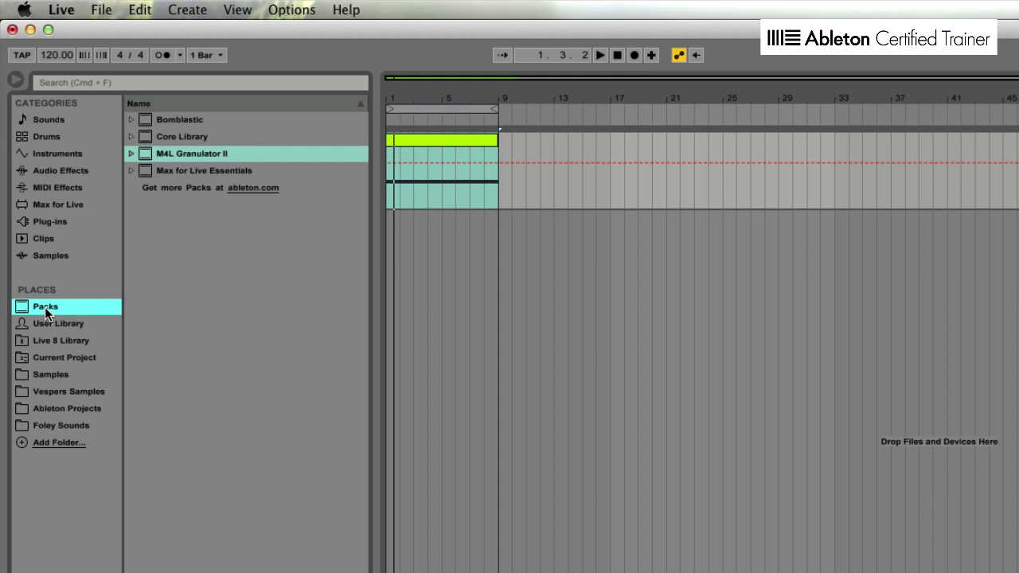
{"action": "mouse_move", "coordinate": [162, 157]}
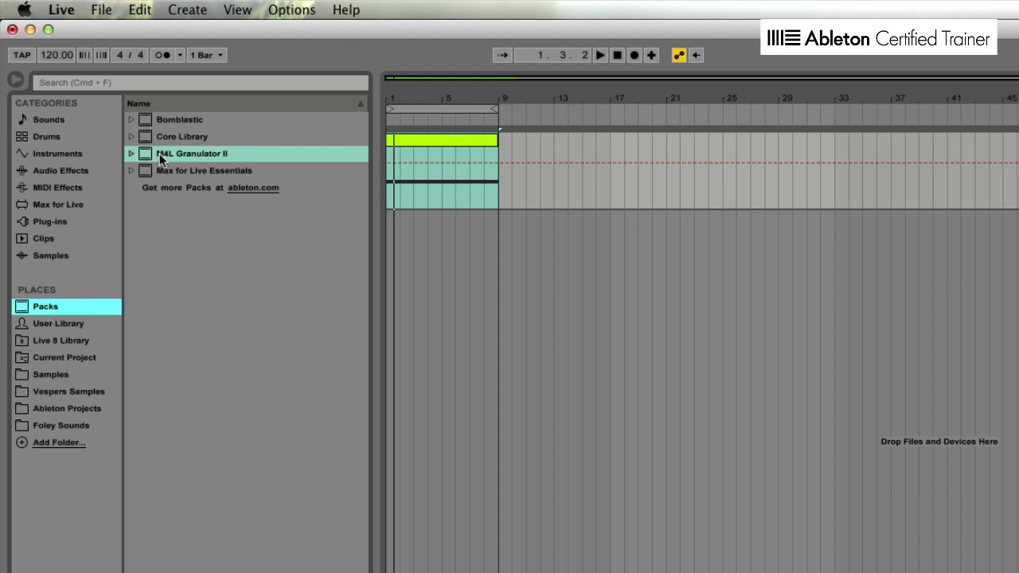
{"action": "left_click", "coordinate": [131, 152]}
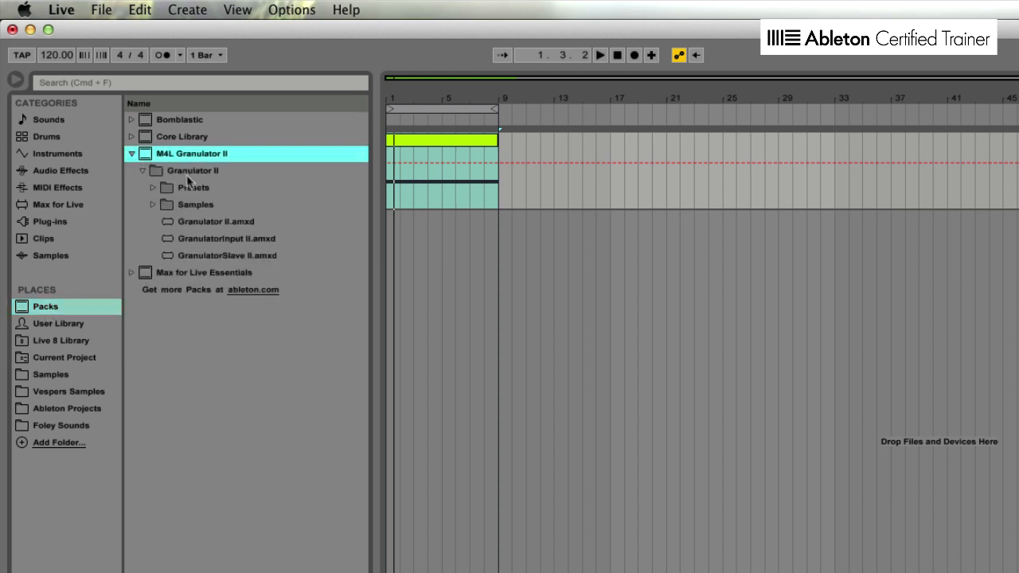
{"action": "mouse_move", "coordinate": [213, 257]}
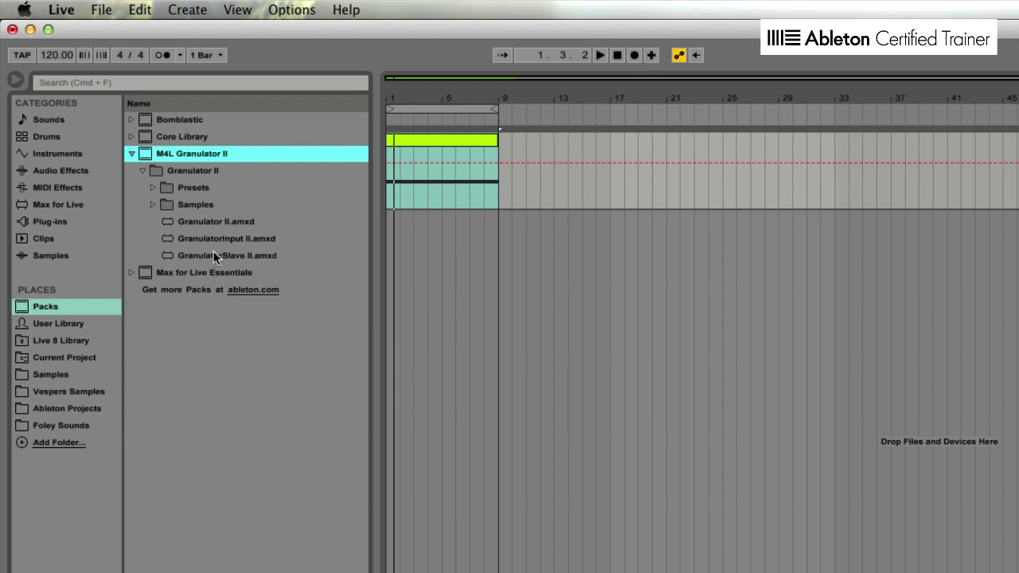
{"action": "mouse_move", "coordinate": [201, 254]}
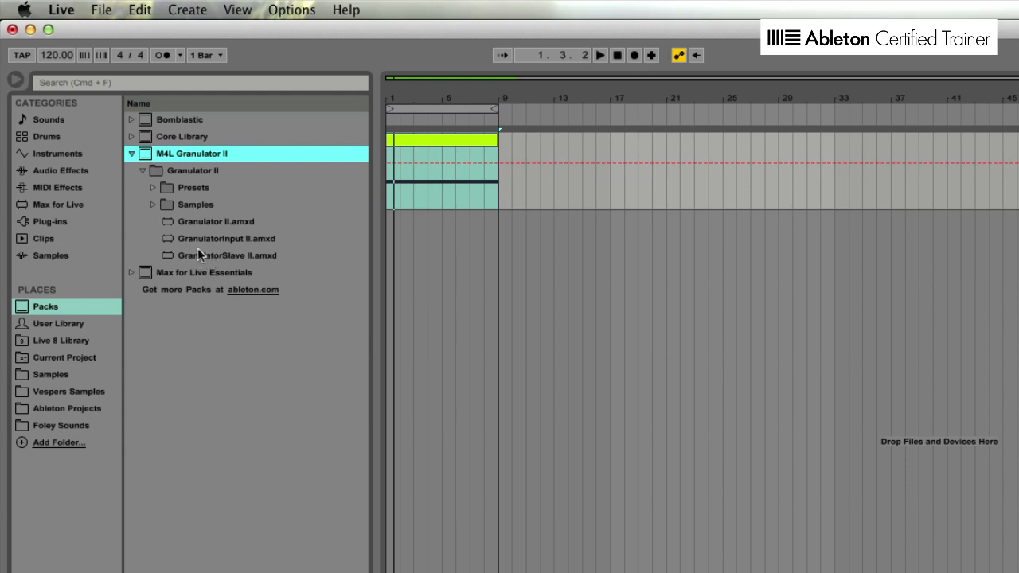
{"action": "left_click", "coordinate": [216, 221]}
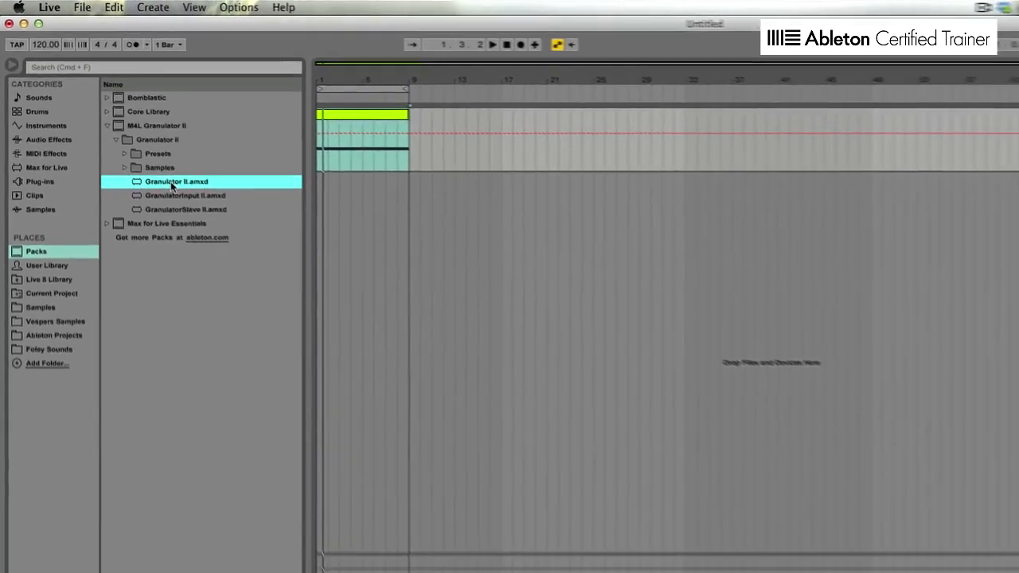
{"action": "double_click", "coordinate": [175, 181]}
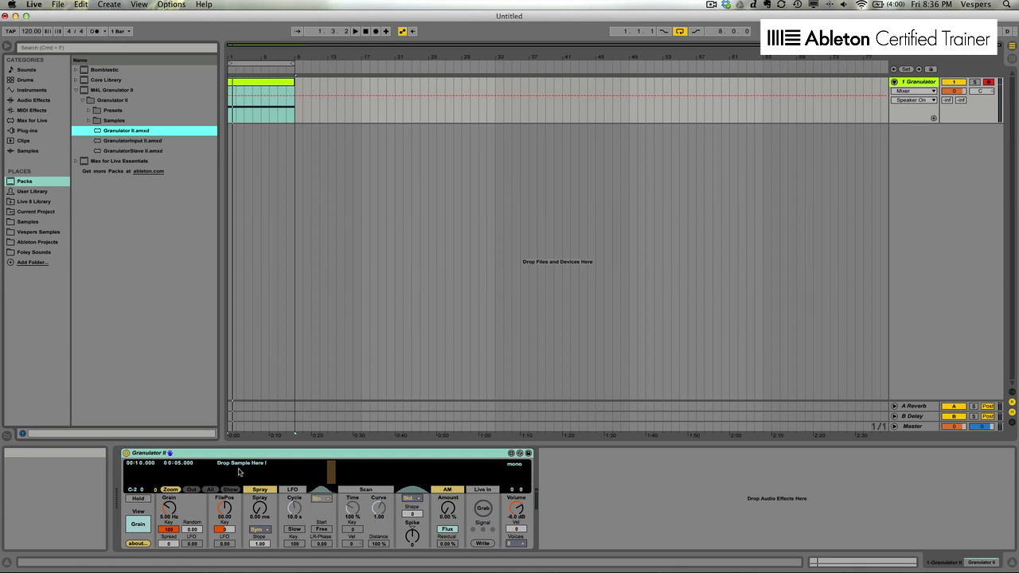
{"action": "mouse_move", "coordinate": [256, 475]}
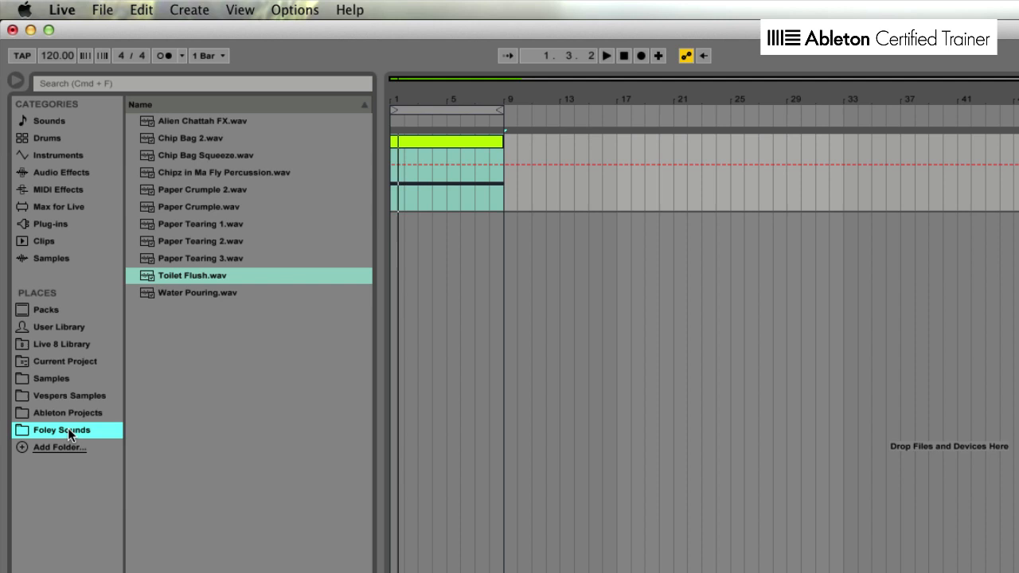
{"action": "mouse_move", "coordinate": [155, 433]}
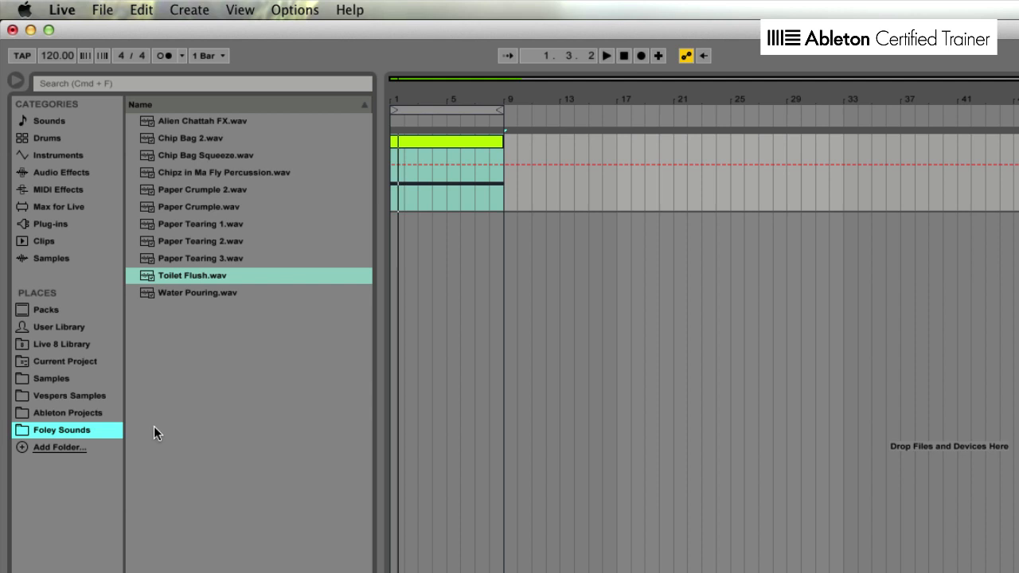
{"action": "mouse_move", "coordinate": [184, 143]}
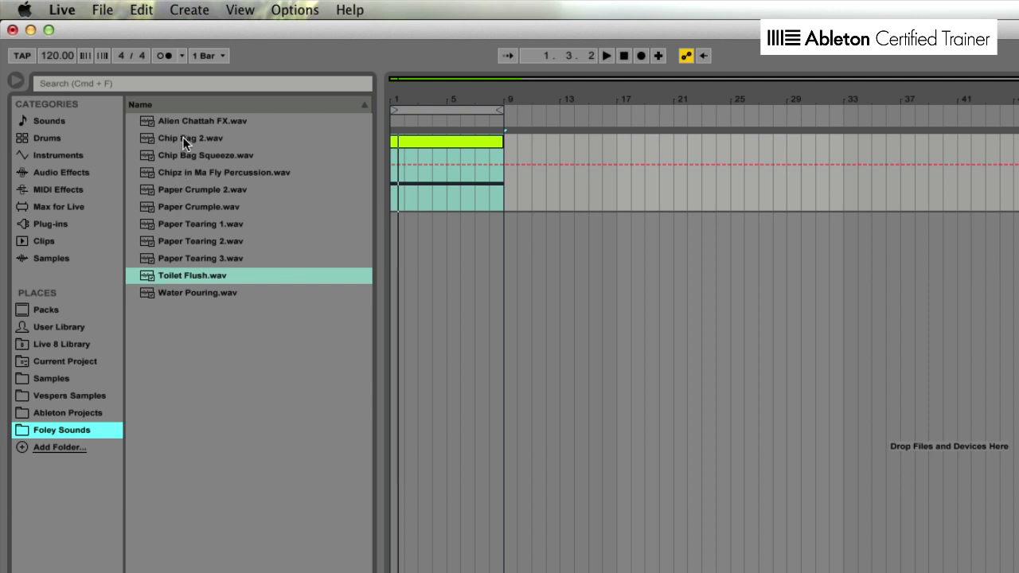
Preview Chip Bag, Paper Crumple, Paper Tearing 1/2, Toilet Flush and Water Pouring samples, keeping Toilet Flush
{"action": "left_click", "coordinate": [191, 137]}
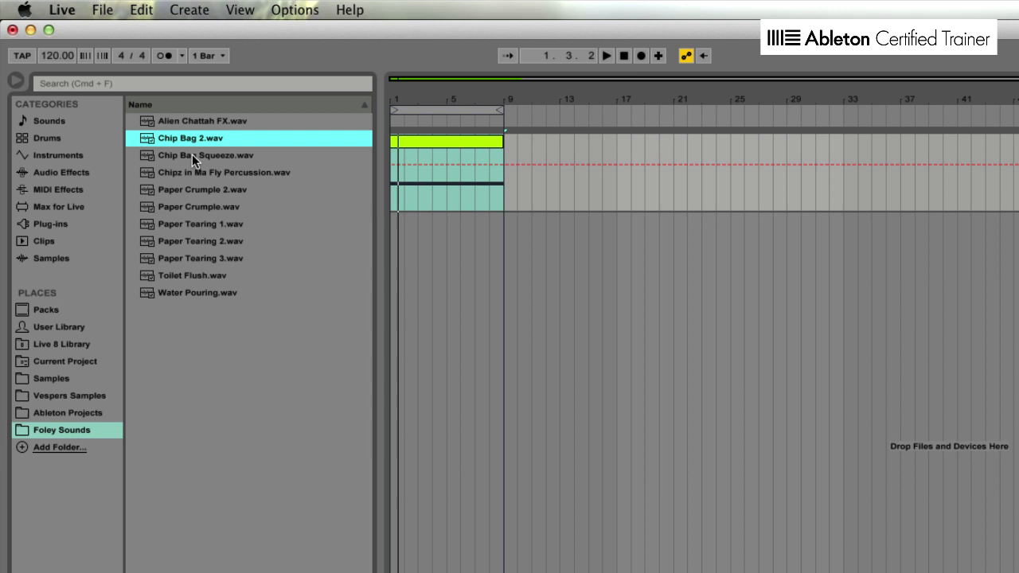
{"action": "left_click", "coordinate": [203, 155]}
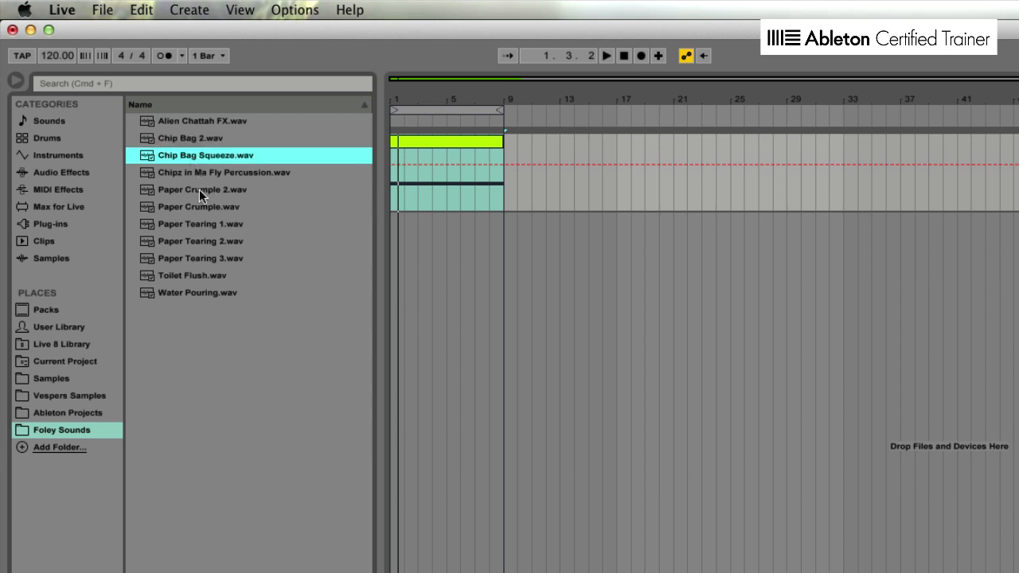
{"action": "left_click", "coordinate": [199, 207]}
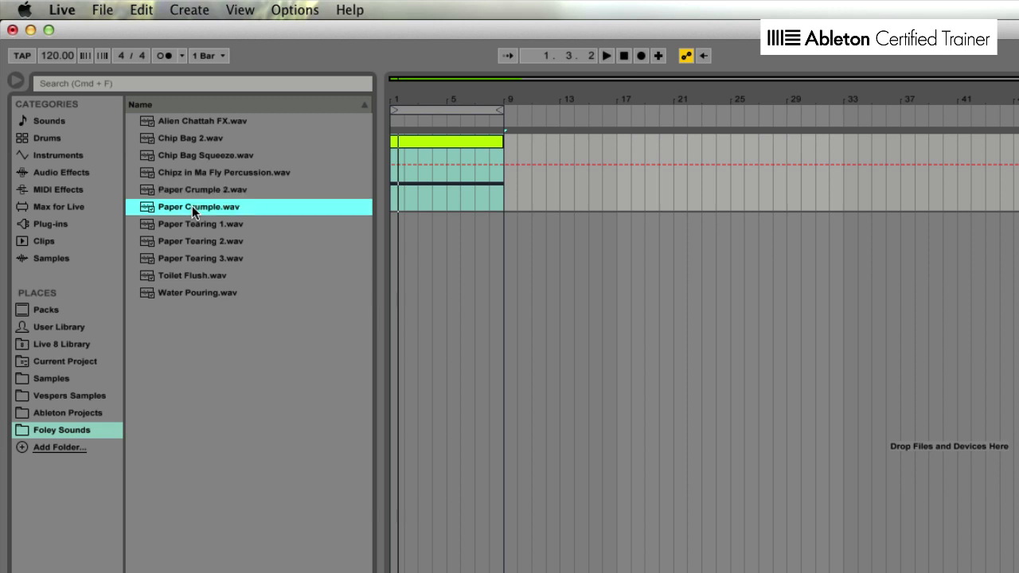
{"action": "left_click", "coordinate": [200, 222]}
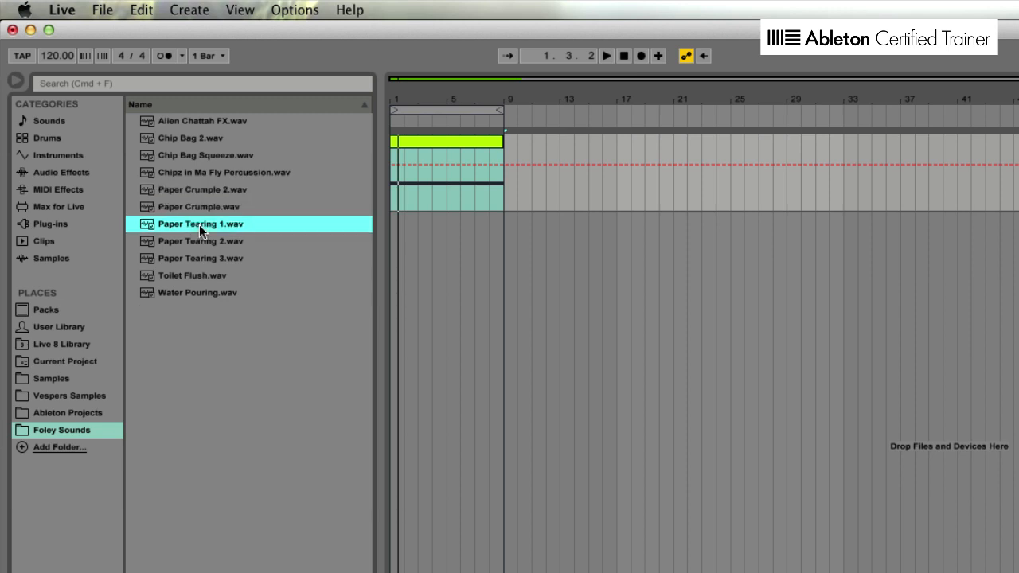
{"action": "left_click", "coordinate": [201, 240]}
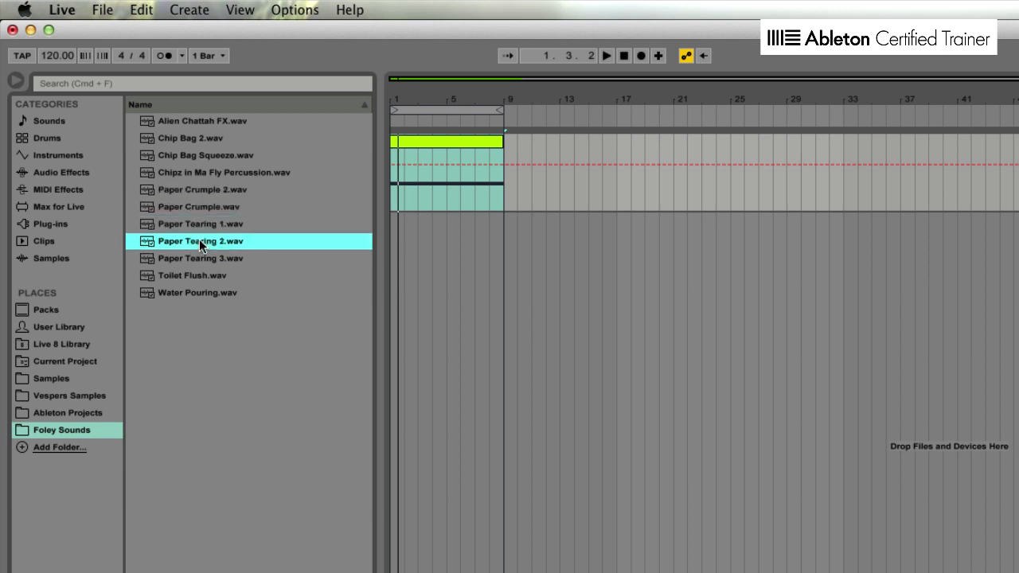
{"action": "mouse_move", "coordinate": [191, 284]}
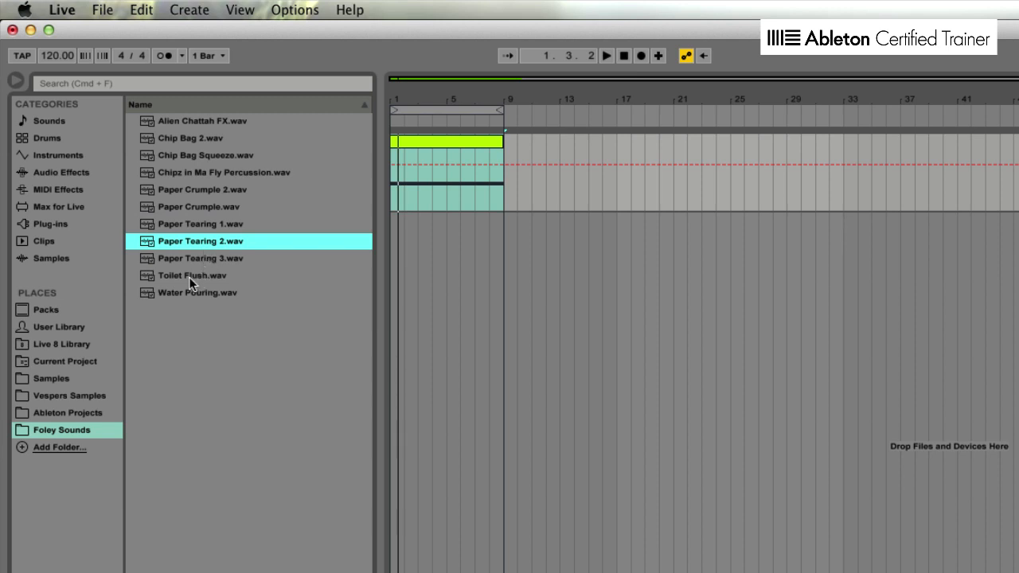
{"action": "left_click", "coordinate": [192, 276]}
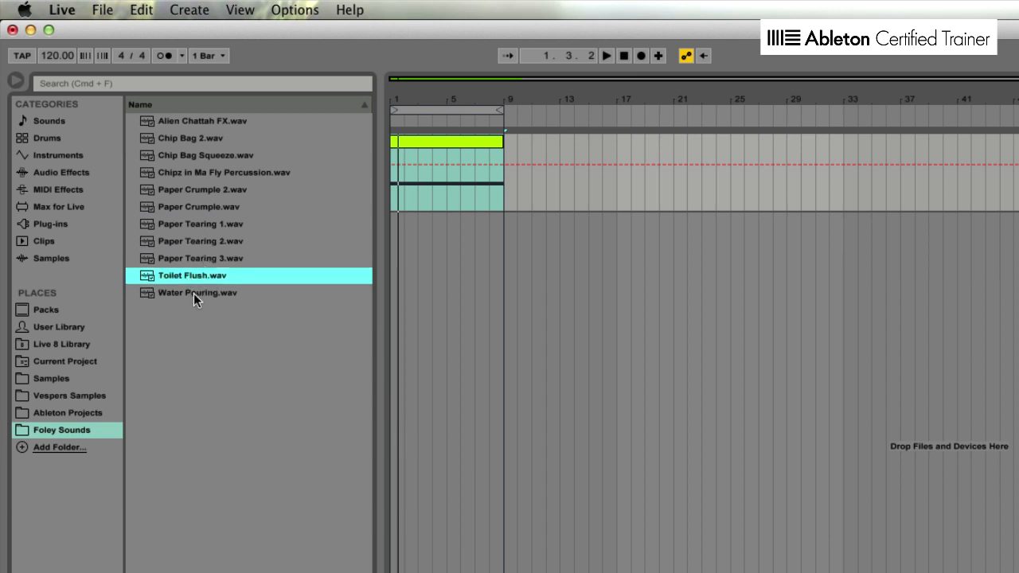
{"action": "left_click", "coordinate": [197, 293]}
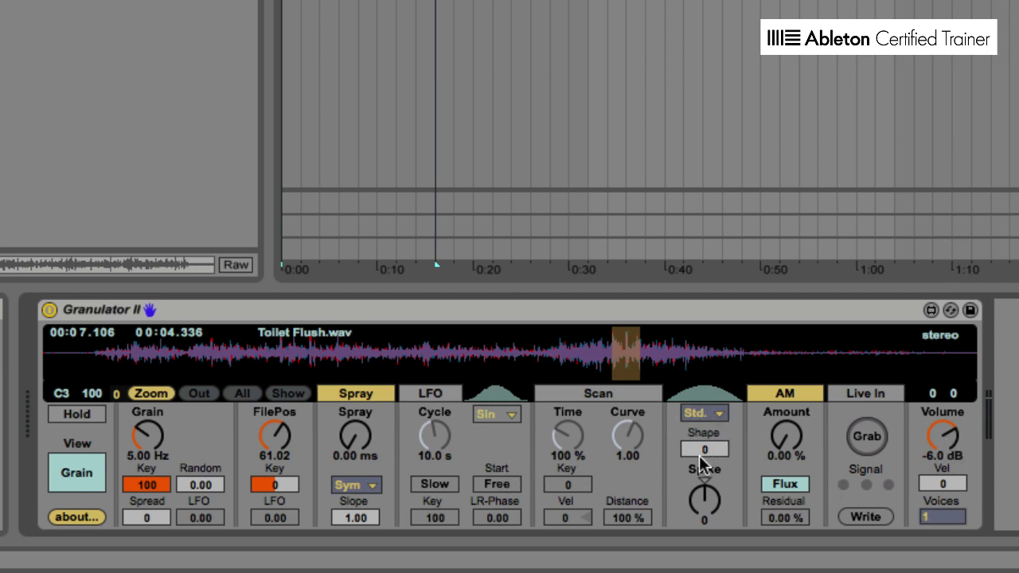
Set the grain window shape to Fall and adjust its Spike
{"action": "left_click", "coordinate": [704, 412]}
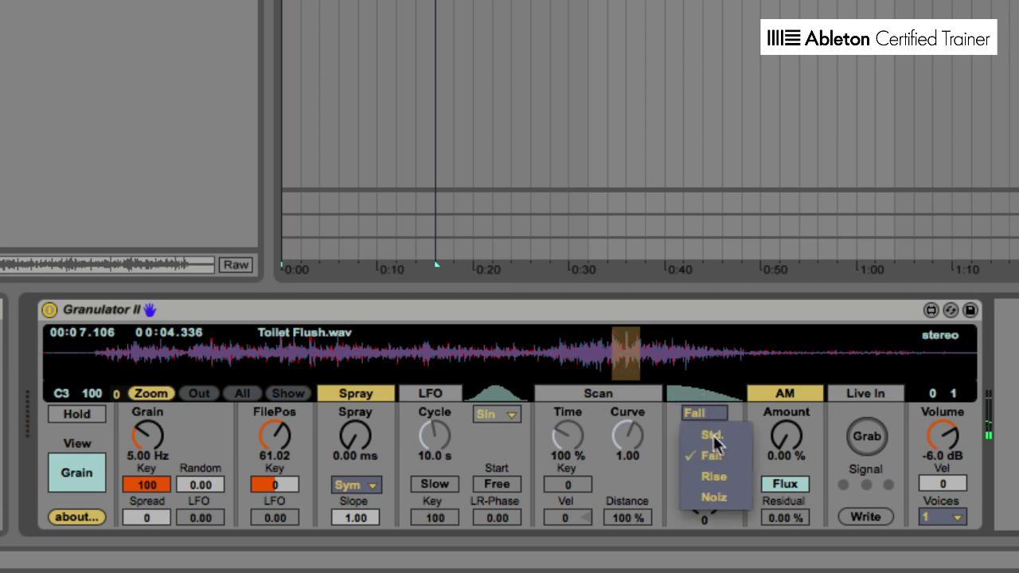
{"action": "left_click", "coordinate": [703, 433]}
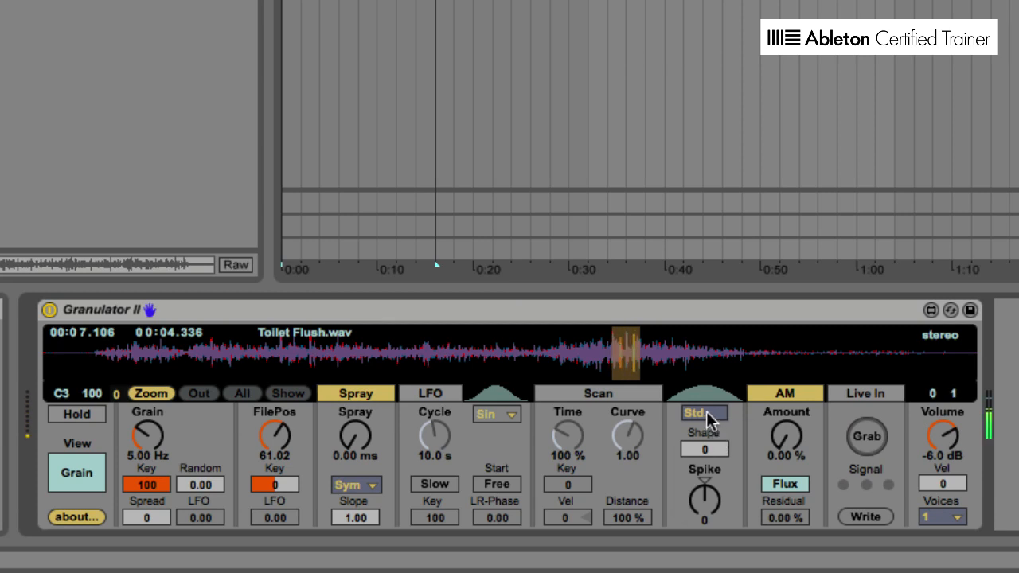
{"action": "left_click", "coordinate": [703, 412]}
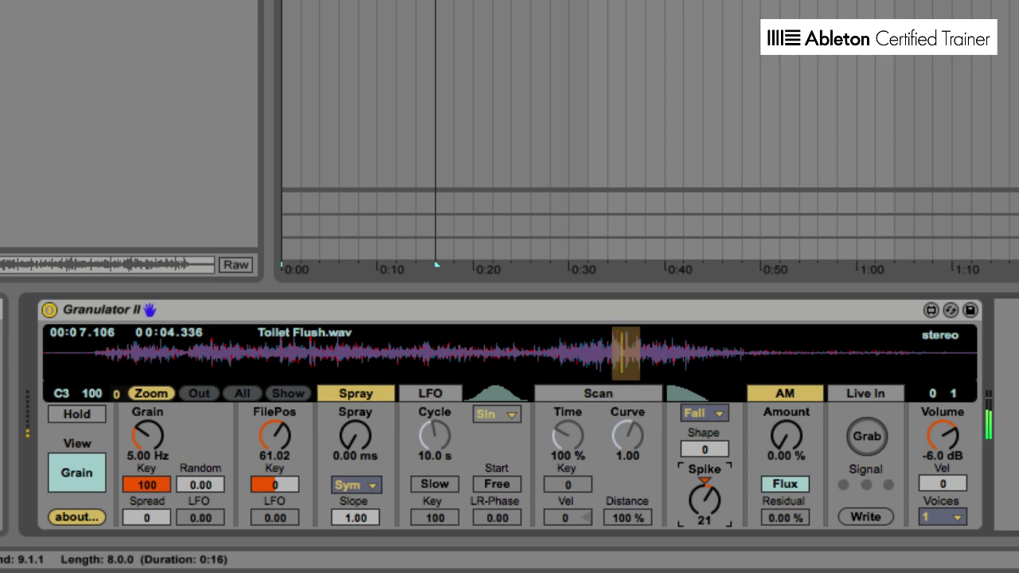
{"action": "left_click_drag", "start_coordinate": [704, 493], "coordinate": [704, 509]}
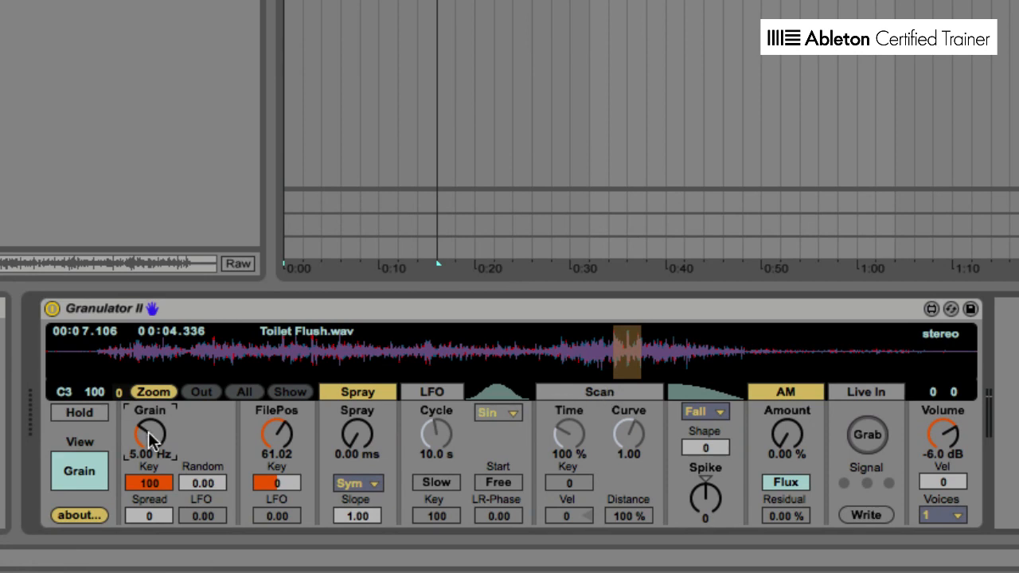
Raise the grain rate to about 36 Hz, shorten the cycle to ~4.2 s and tweak the LFO position modulation
{"action": "left_click_drag", "start_coordinate": [149, 432], "coordinate": [149, 405]}
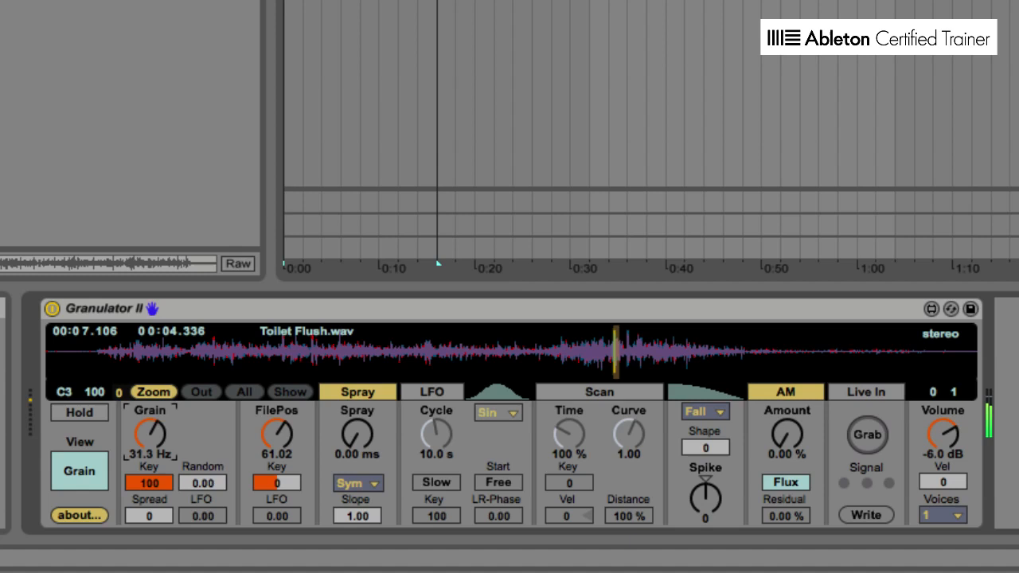
{"action": "left_click_drag", "start_coordinate": [150, 436], "coordinate": [150, 461]}
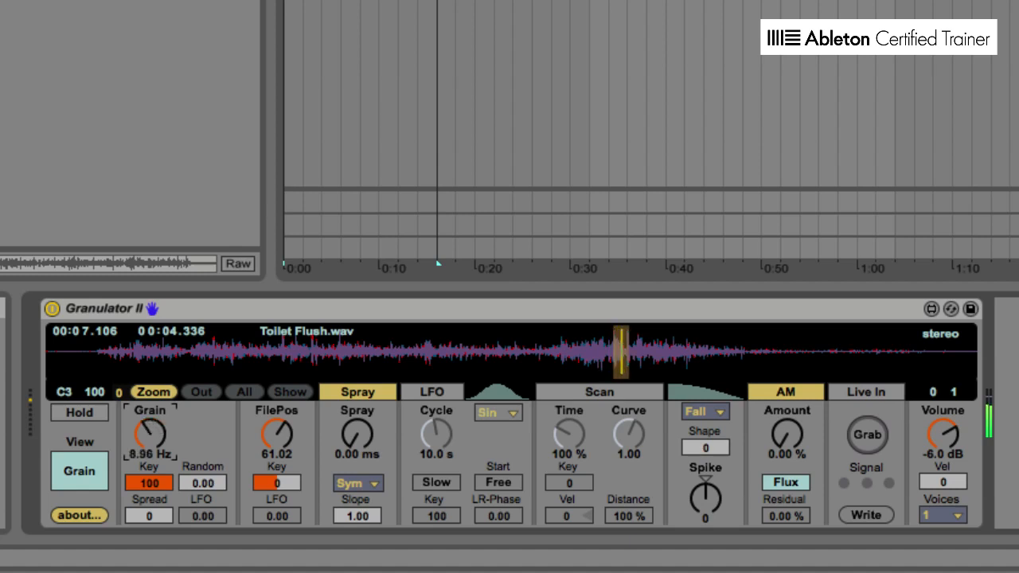
{"action": "left_click_drag", "start_coordinate": [150, 433], "coordinate": [156, 446]}
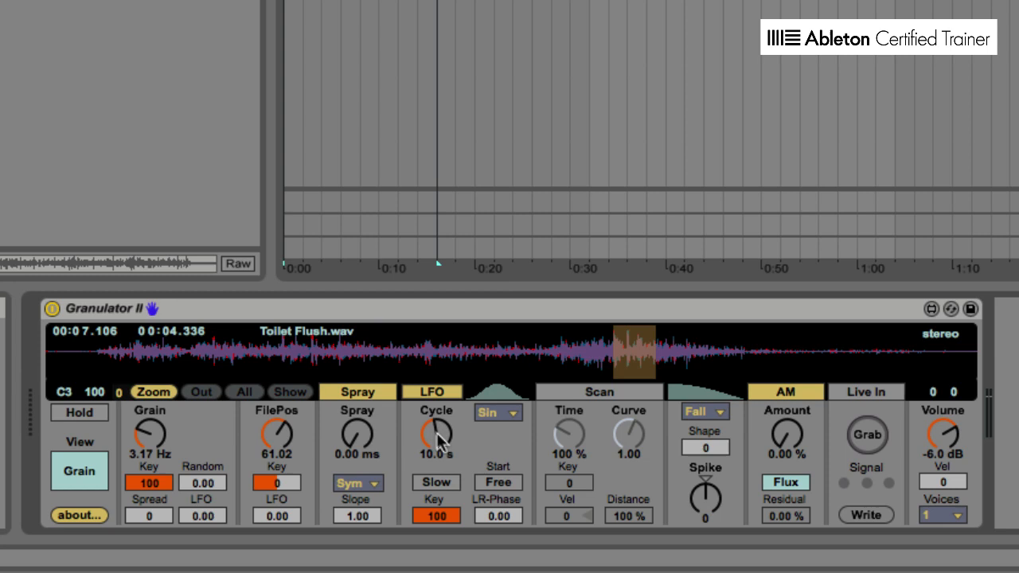
{"action": "left_click_drag", "start_coordinate": [436, 436], "coordinate": [436, 461]}
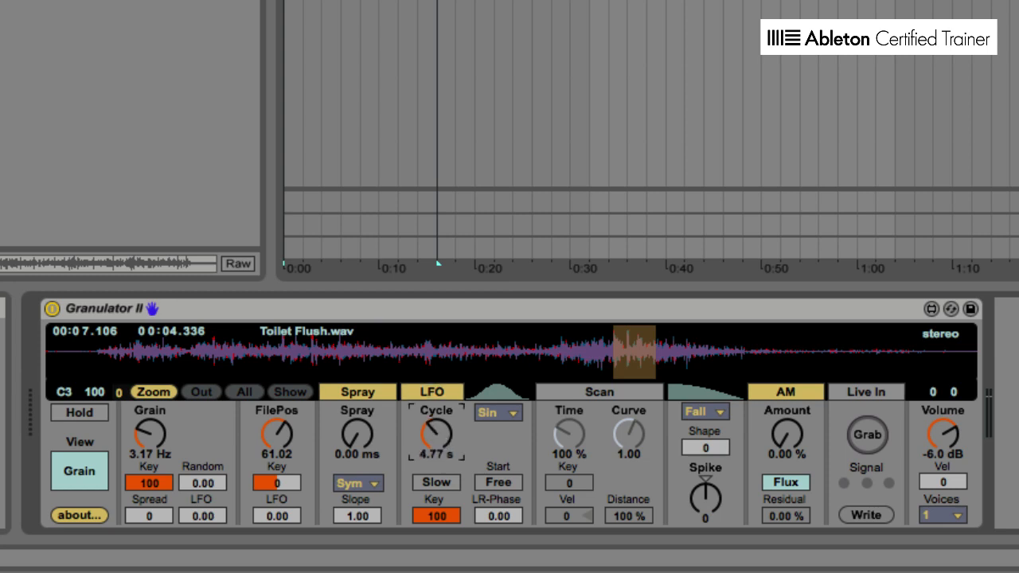
{"action": "left_click_drag", "start_coordinate": [436, 436], "coordinate": [437, 446]}
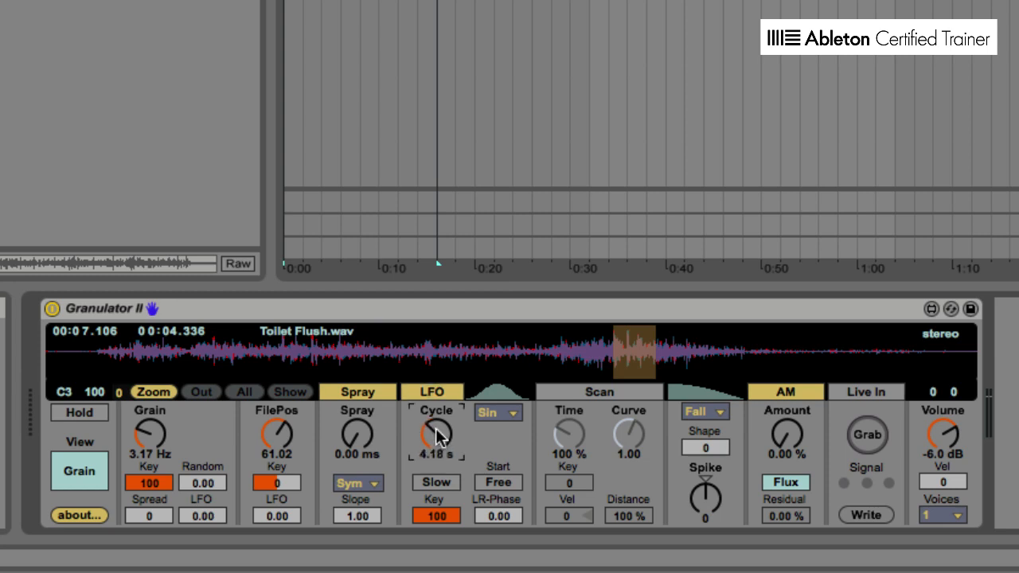
{"action": "left_click_drag", "start_coordinate": [150, 436], "coordinate": [150, 414]}
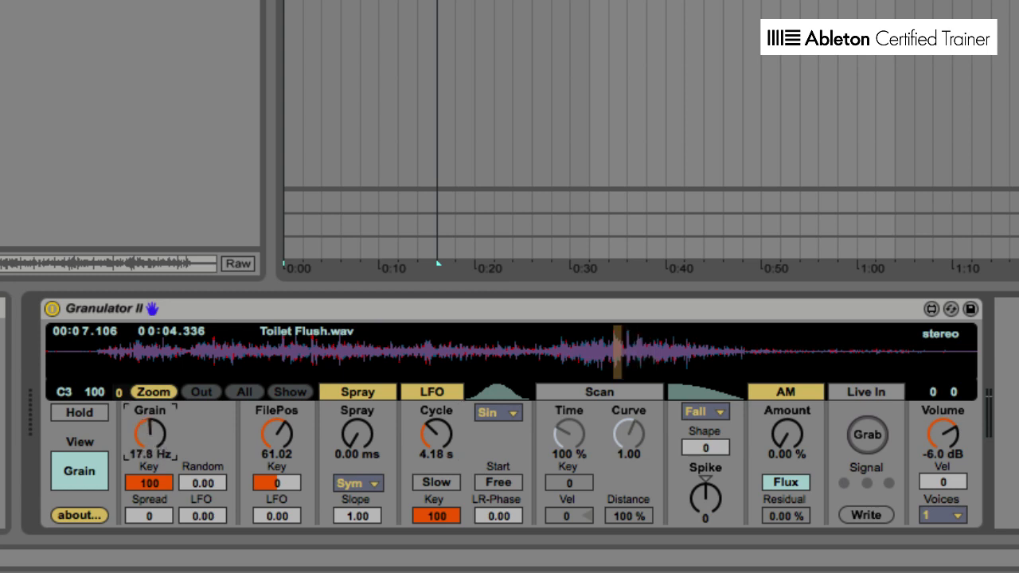
{"action": "left_click_drag", "start_coordinate": [150, 436], "coordinate": [149, 413]}
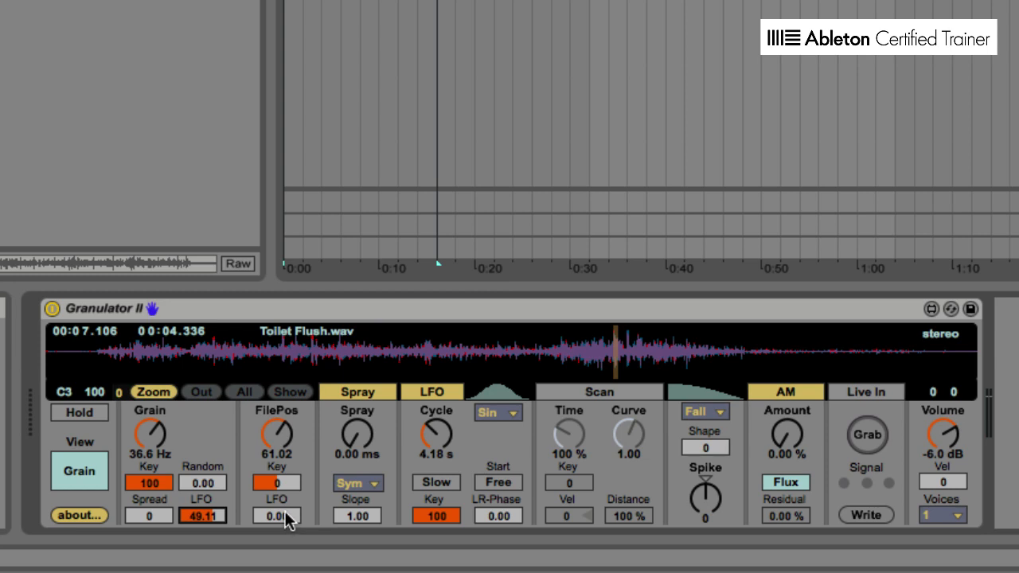
{"action": "left_click_drag", "start_coordinate": [277, 516], "coordinate": [277, 501]}
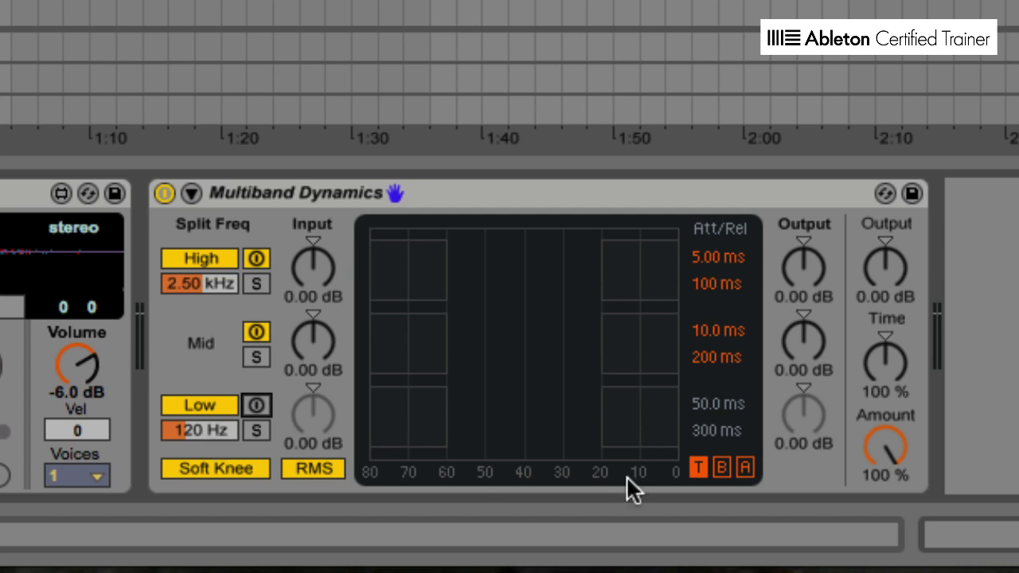
{"action": "mouse_move", "coordinate": [385, 283]}
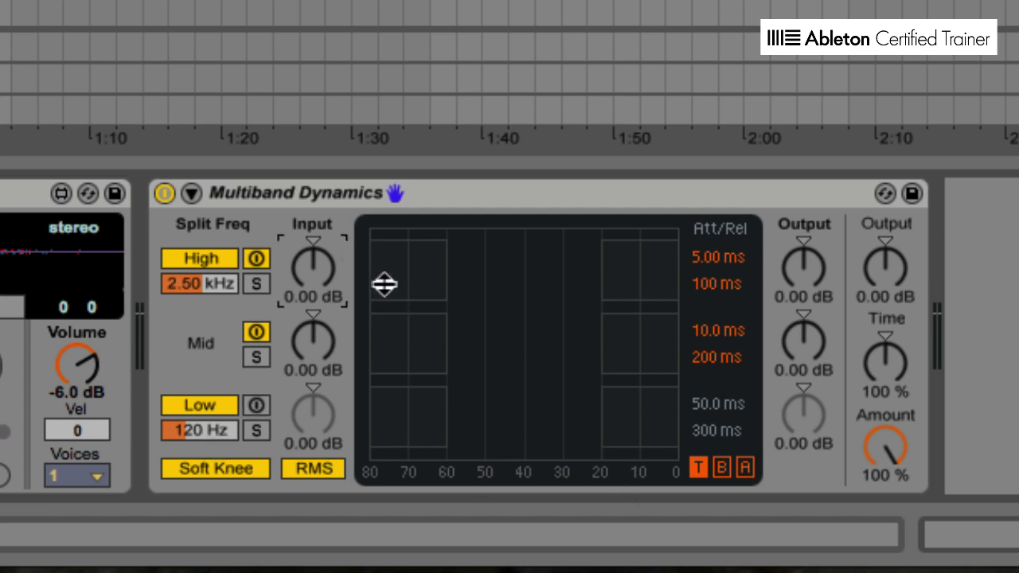
Set Multiband Dynamics Below ratios to 1:Inf at 0 dB and drop its output to about -15 dB
{"action": "left_click", "coordinate": [721, 468]}
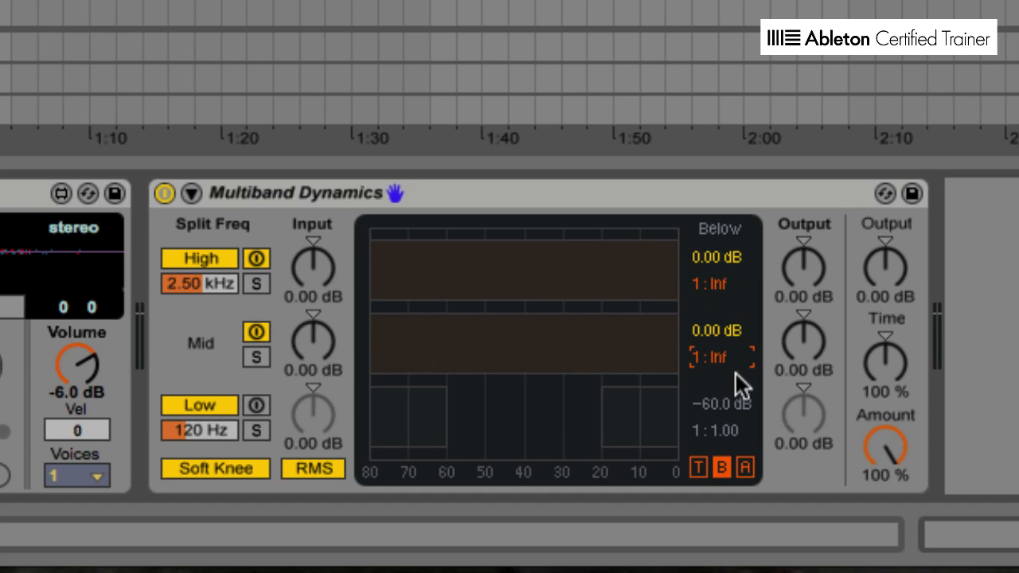
{"action": "mouse_move", "coordinate": [263, 358]}
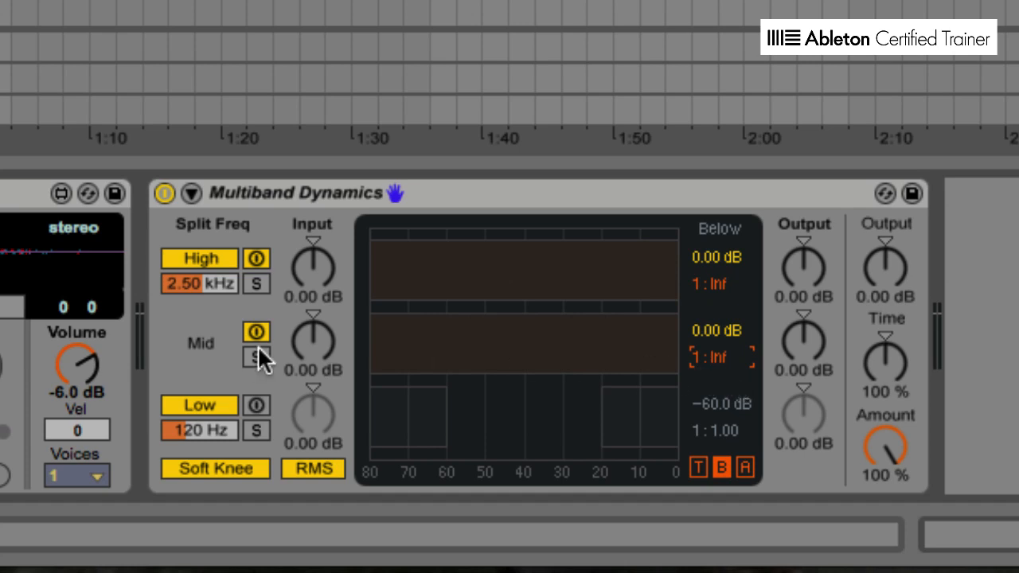
{"action": "mouse_move", "coordinate": [299, 363]}
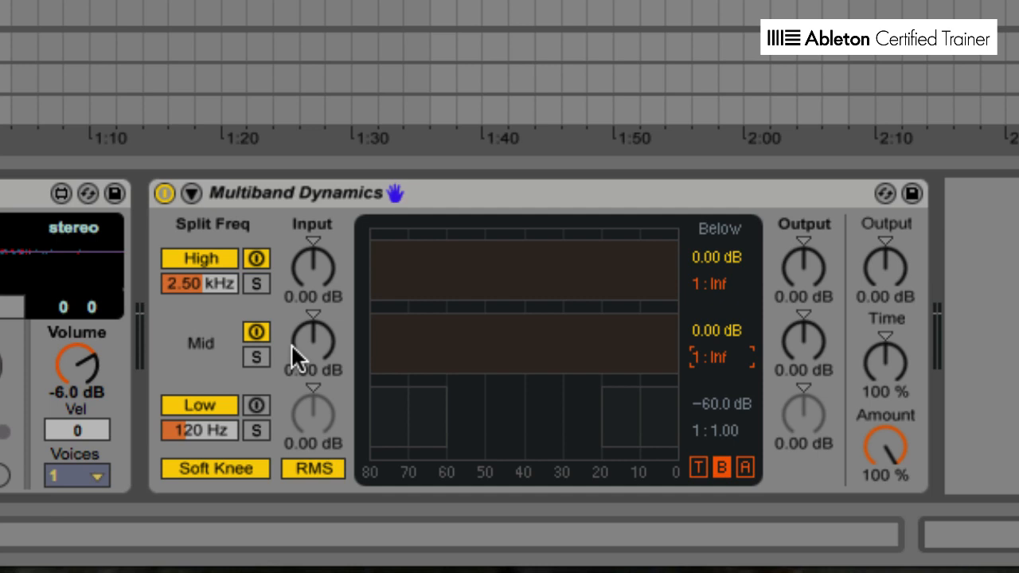
{"action": "mouse_move", "coordinate": [299, 353]}
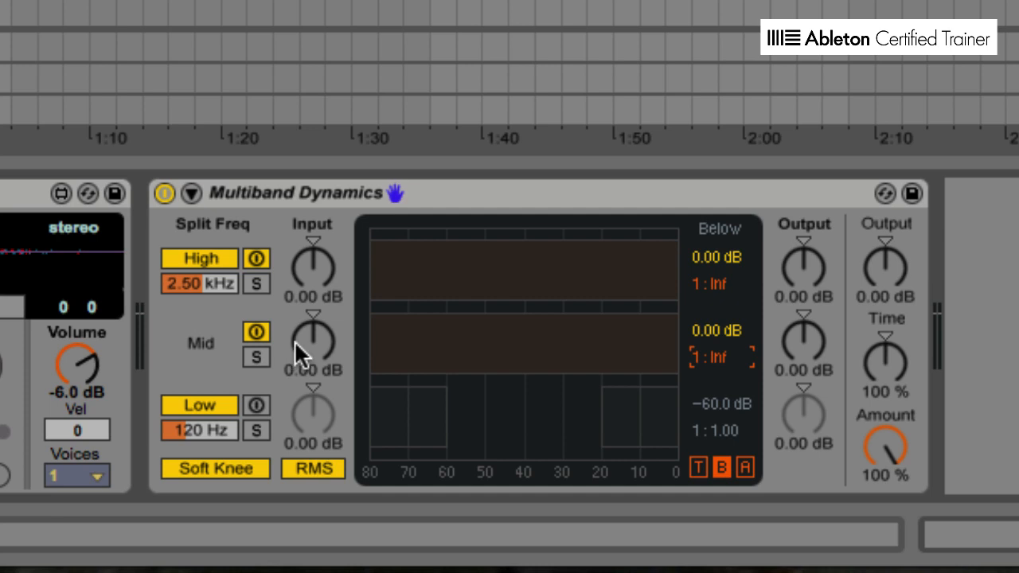
{"action": "mouse_move", "coordinate": [305, 347]}
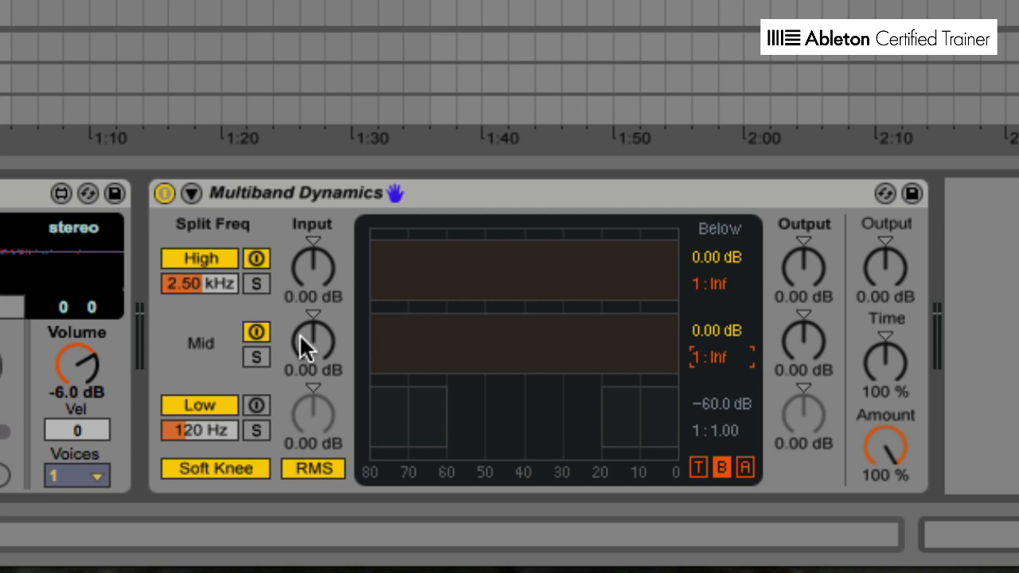
{"action": "mouse_move", "coordinate": [898, 274]}
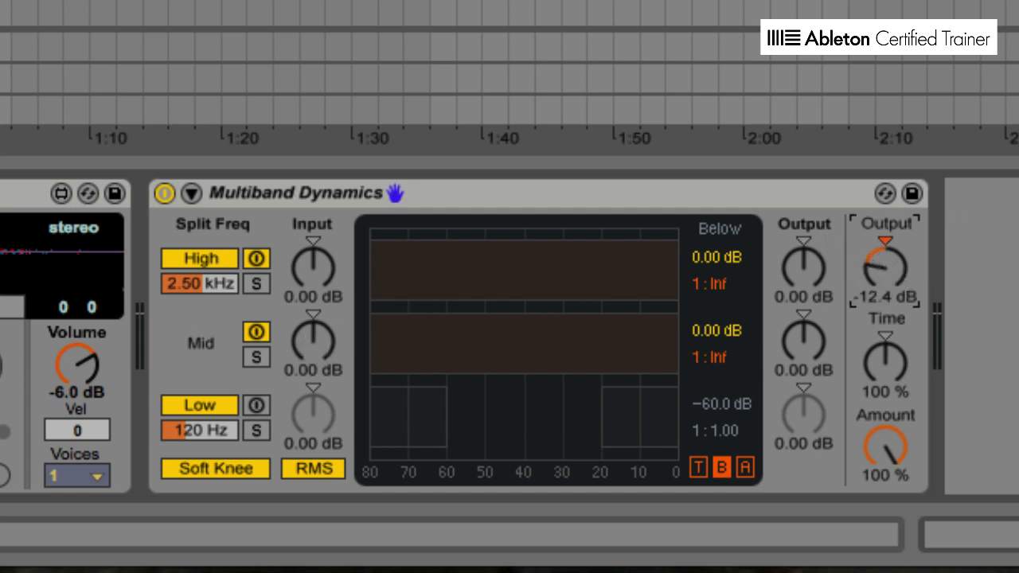
{"action": "left_click_drag", "start_coordinate": [885, 268], "coordinate": [885, 283]}
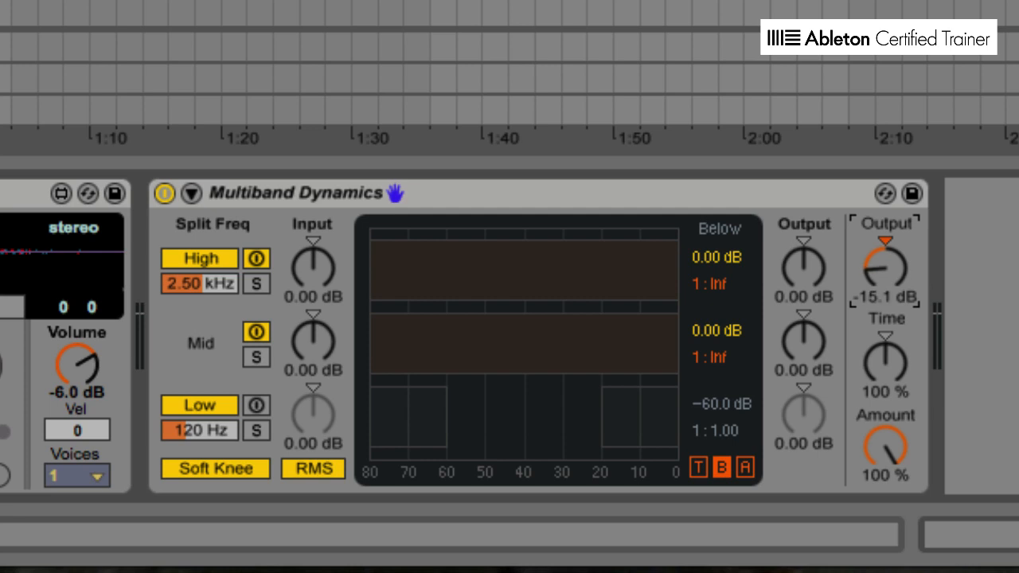
{"action": "left_click_drag", "start_coordinate": [885, 255], "coordinate": [899, 273]}
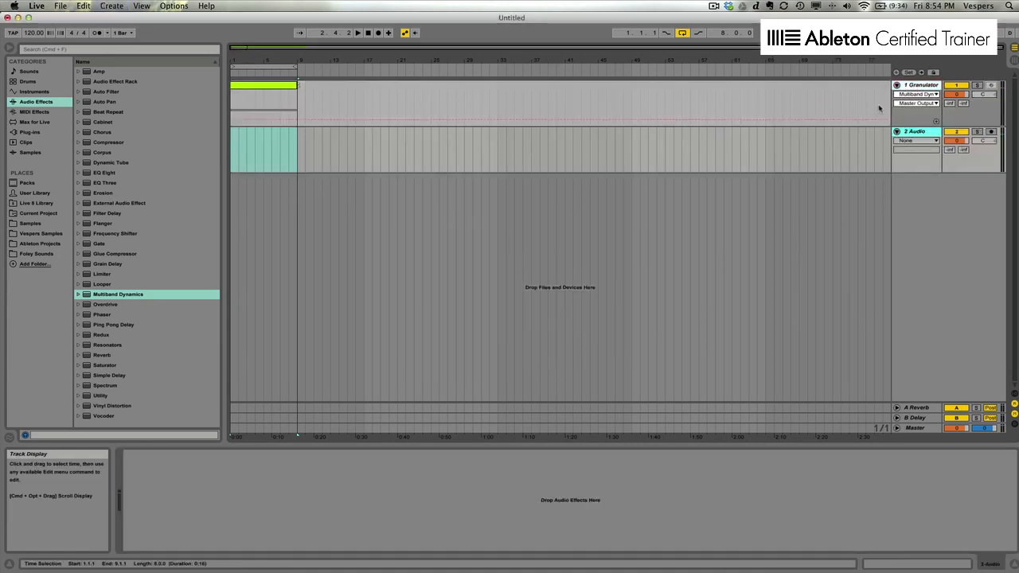
Move the frozen granulator clip to its own audio track and list the Foley Sounds folder
{"action": "left_click", "coordinate": [264, 96]}
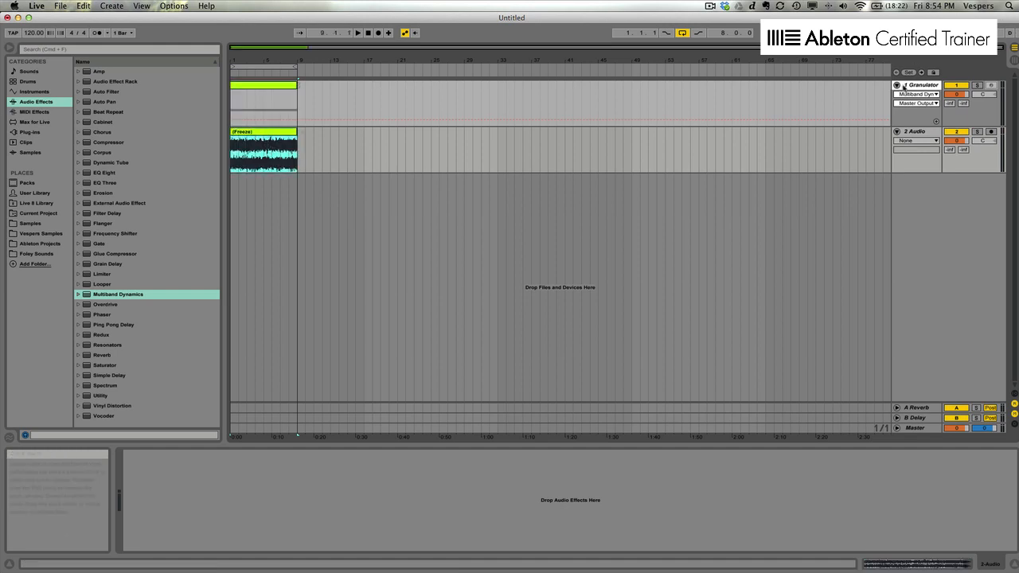
{"action": "right_click", "coordinate": [915, 85]}
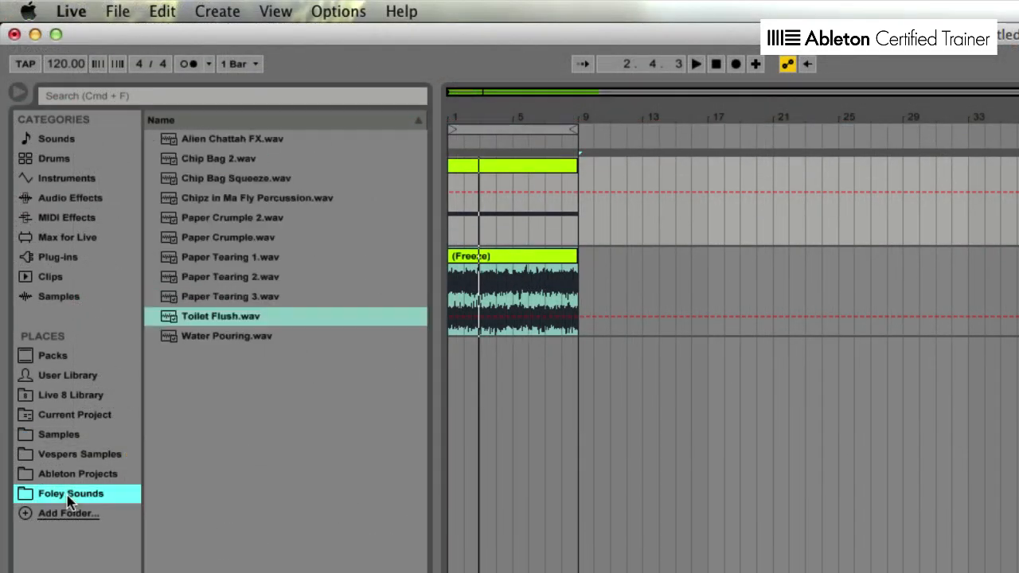
{"action": "mouse_move", "coordinate": [277, 369]}
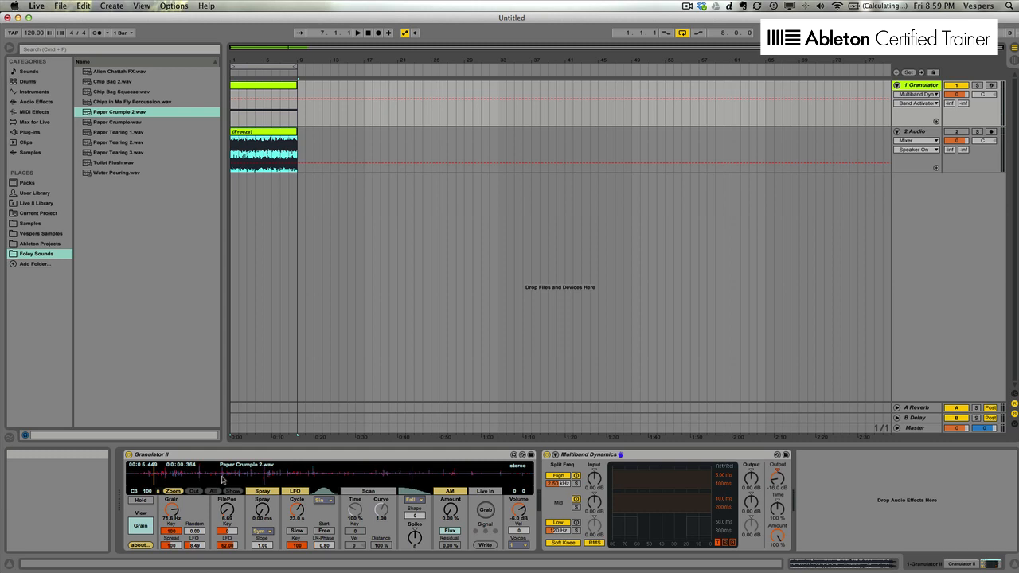
Load Paper Crumple 2.wav into Granulator II and slow the cycle to about 75.6 s
{"action": "left_click", "coordinate": [356, 31]}
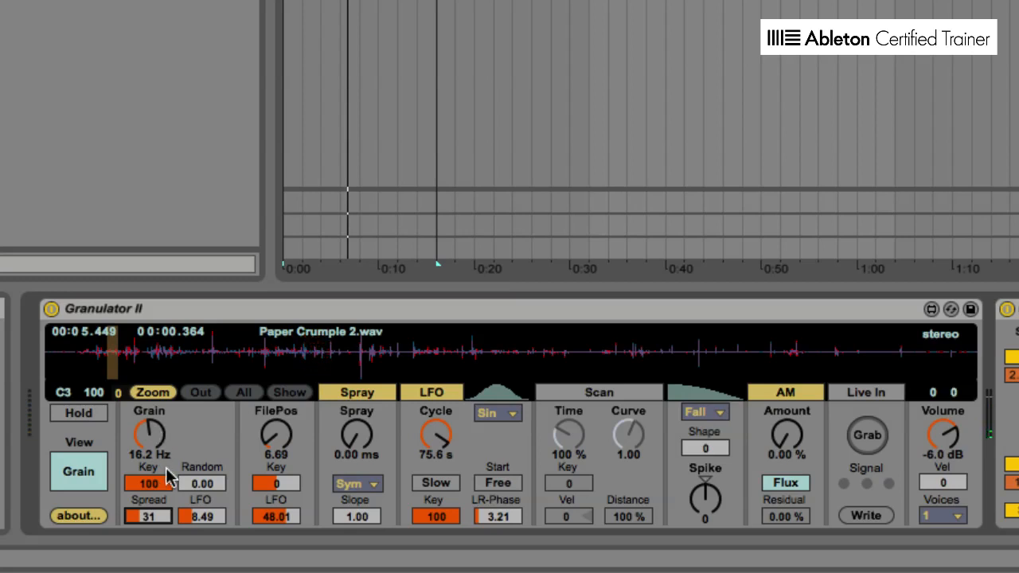
{"action": "mouse_move", "coordinate": [149, 439]}
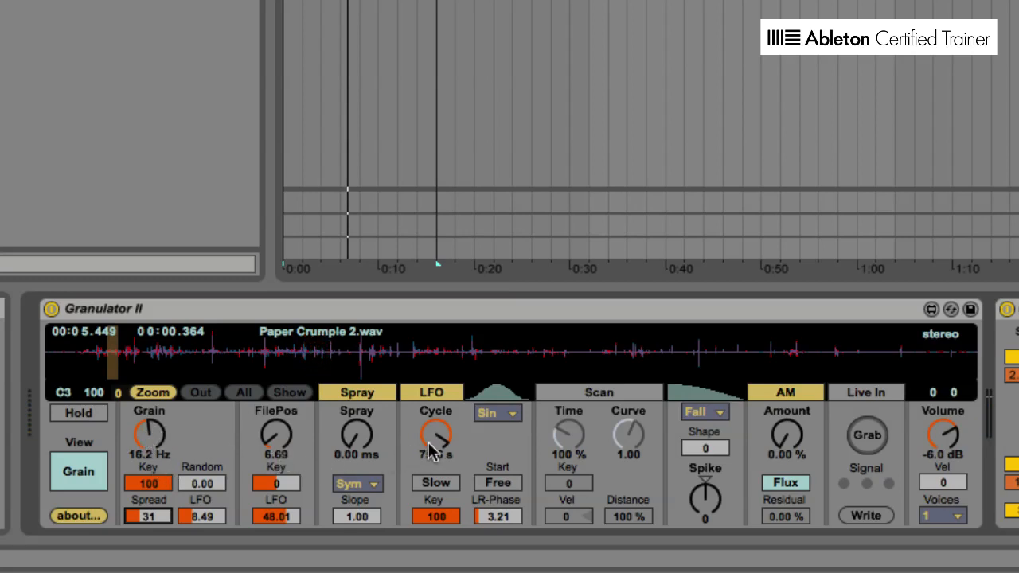
{"action": "left_click_drag", "start_coordinate": [436, 433], "coordinate": [442, 446]}
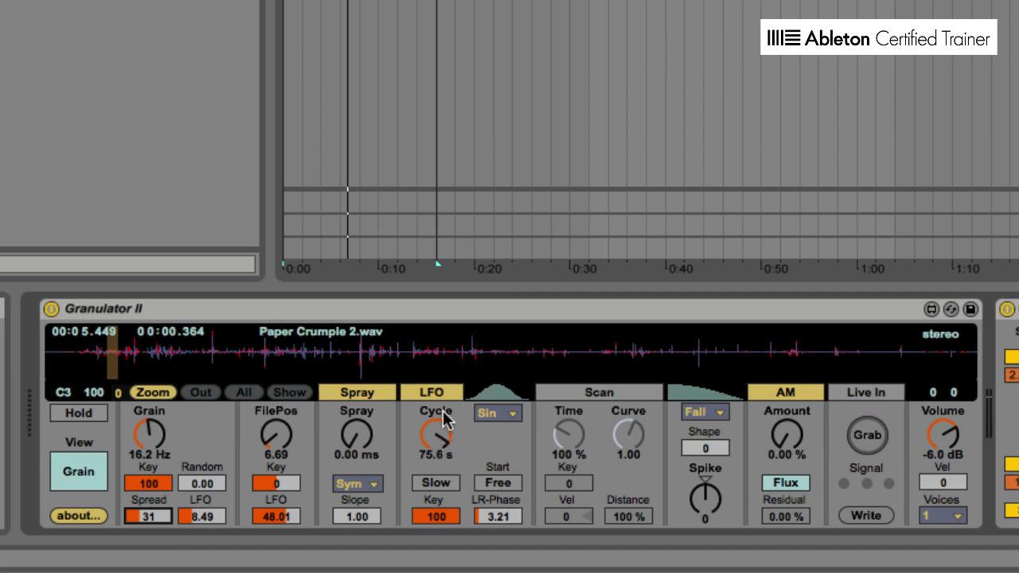
{"action": "mouse_move", "coordinate": [222, 553]}
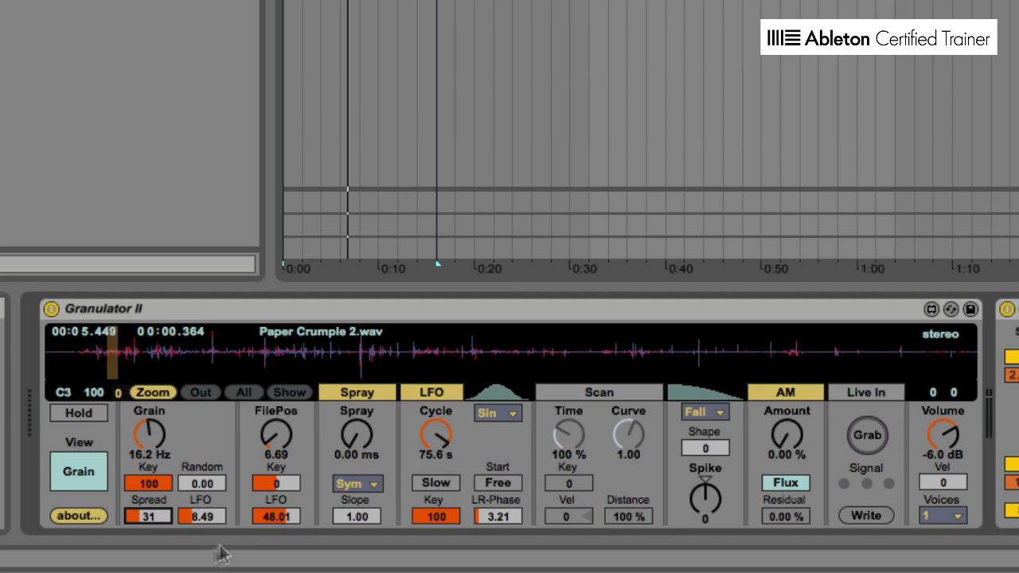
{"action": "mouse_move", "coordinate": [509, 538]}
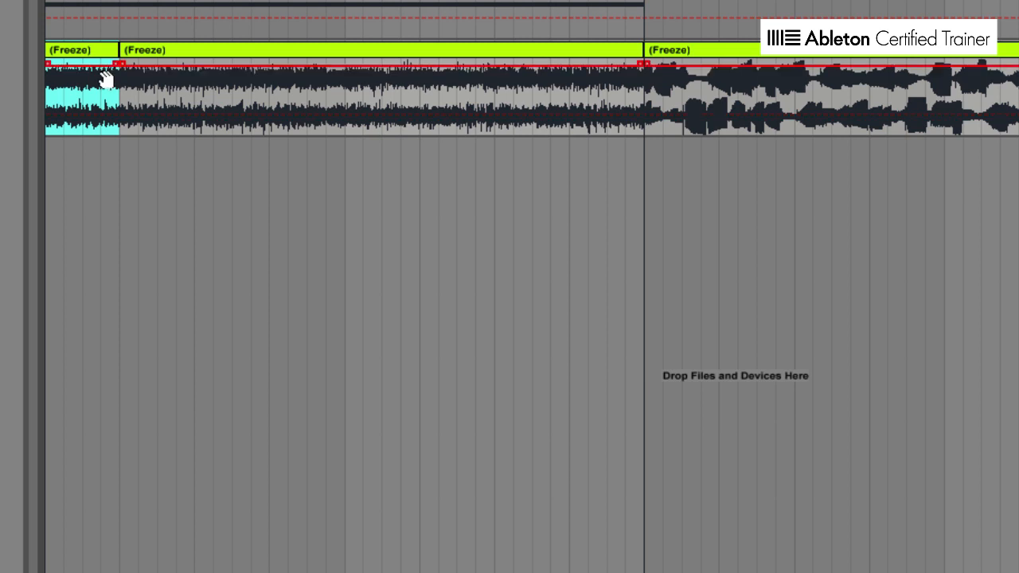
Show fades on the first frozen clip and shape its fade toward the next clip
{"action": "right_click", "coordinate": [83, 88]}
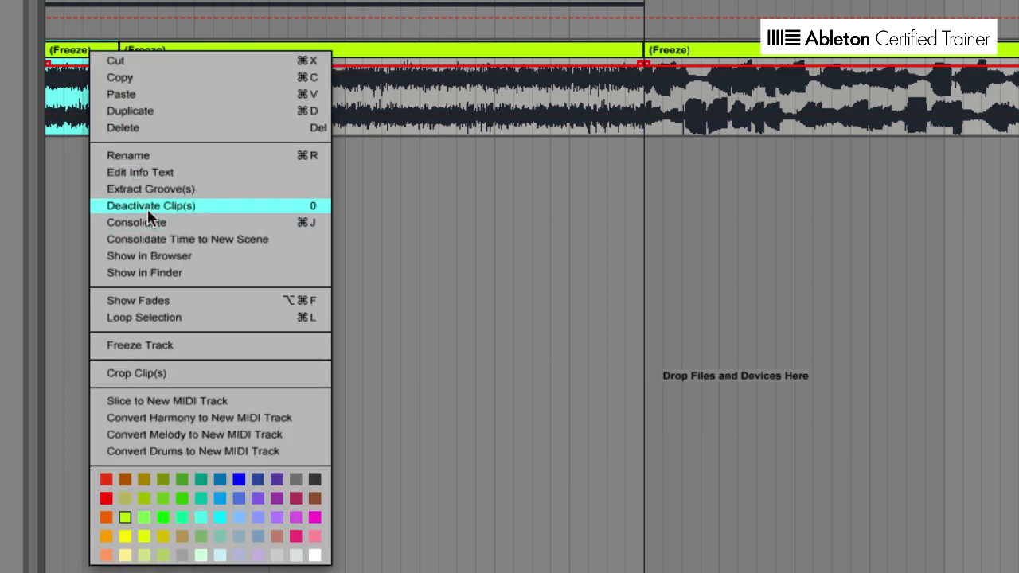
{"action": "mouse_move", "coordinate": [175, 309]}
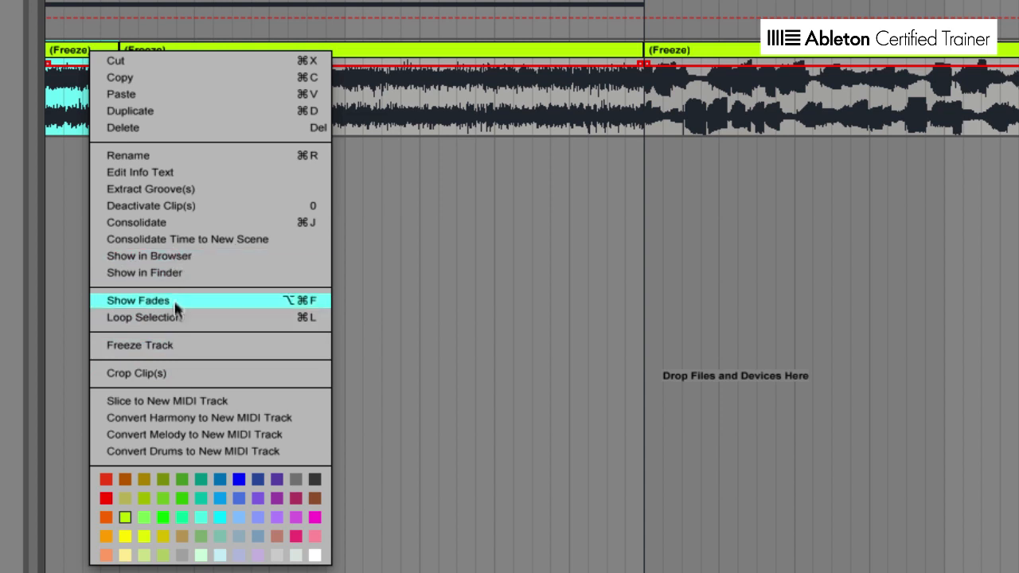
{"action": "left_click", "coordinate": [136, 300]}
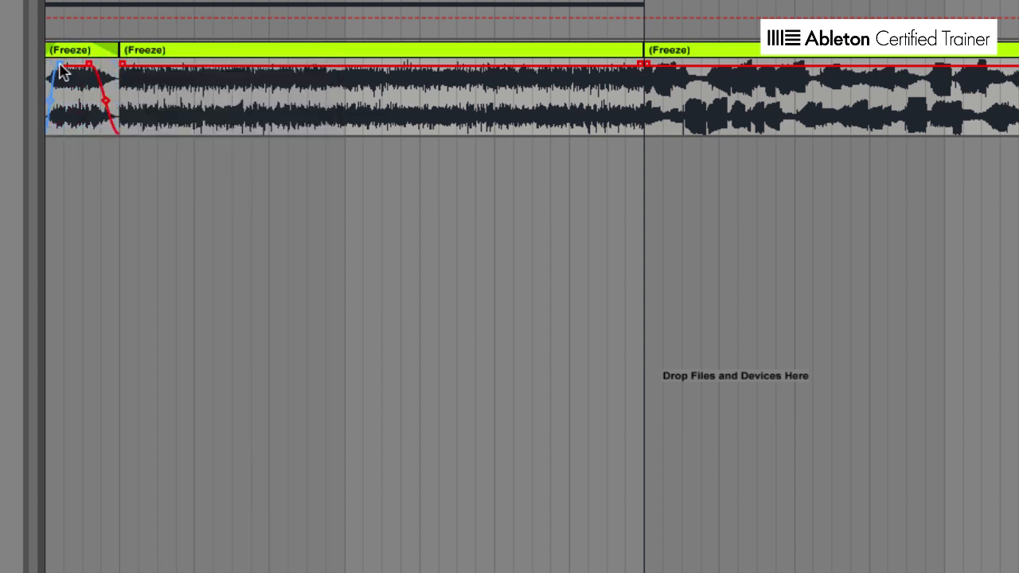
{"action": "left_click", "coordinate": [79, 96]}
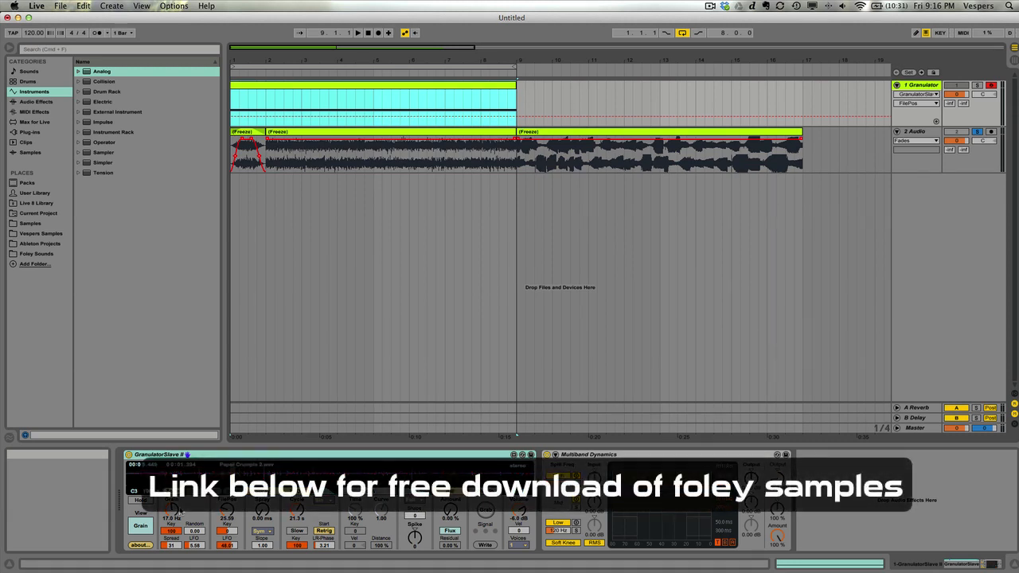
{"action": "left_click", "coordinate": [37, 253]}
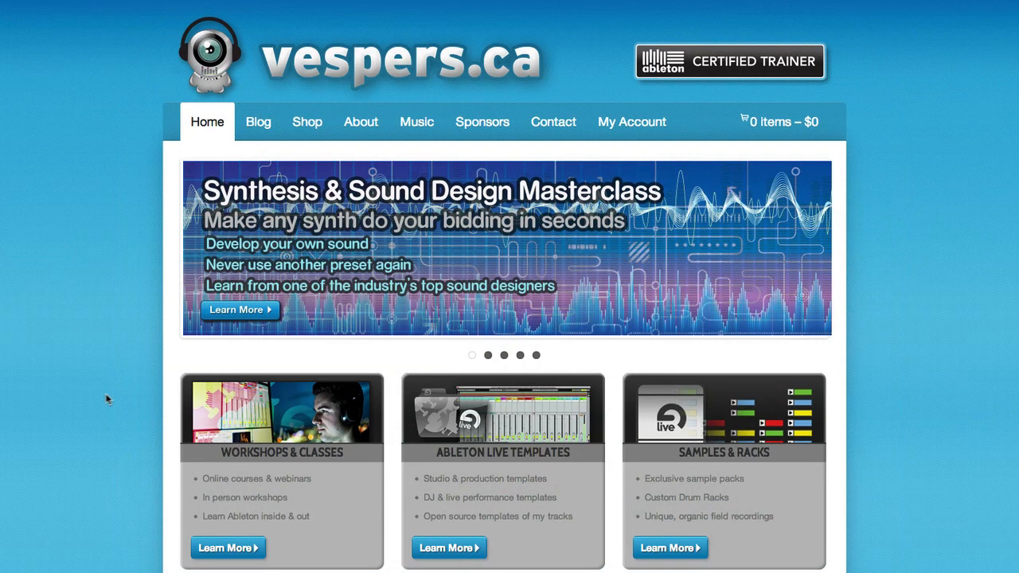
{"action": "mouse_move", "coordinate": [286, 455]}
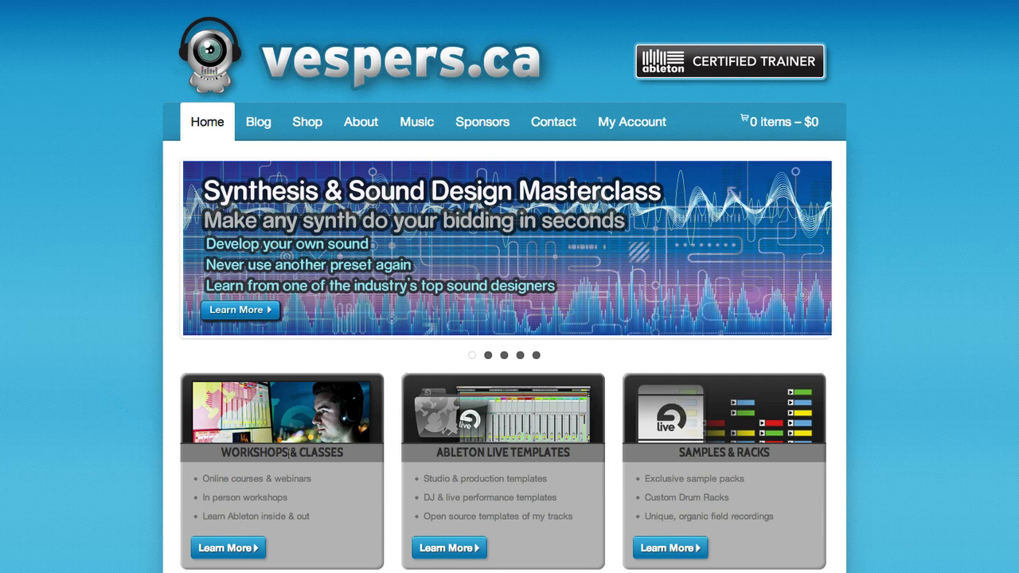